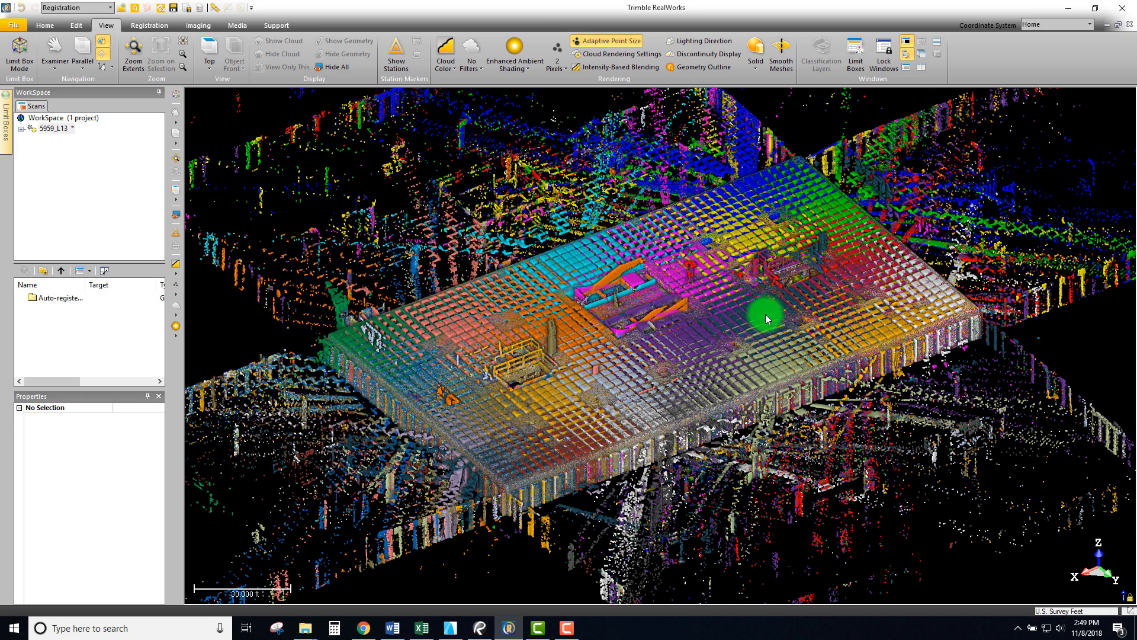
mouse_move(707, 333)
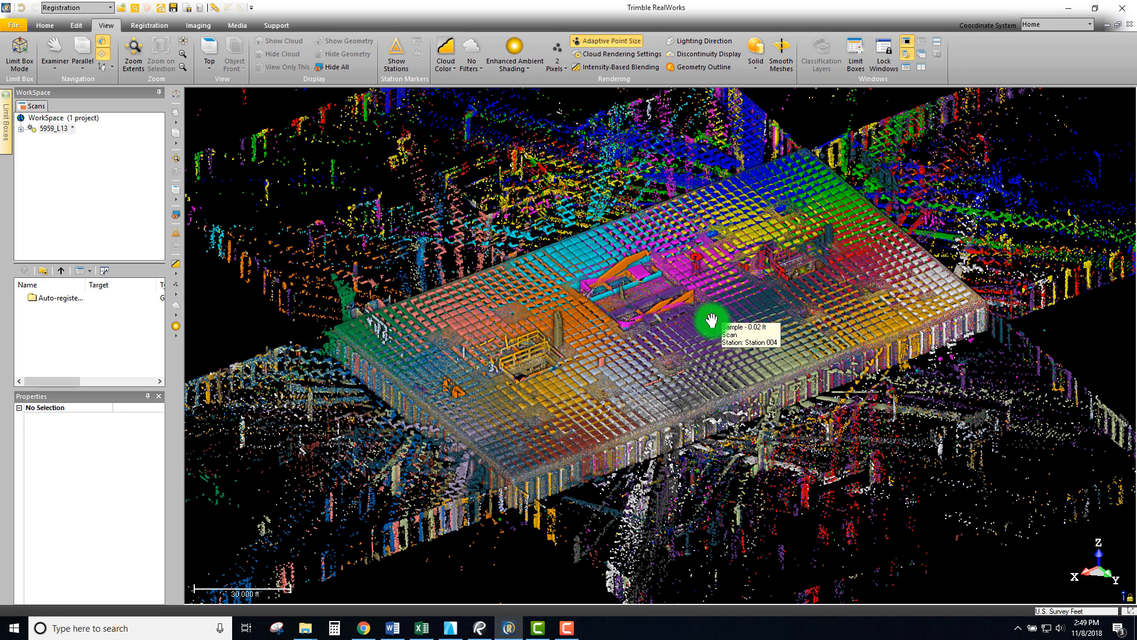
mouse_move(688, 286)
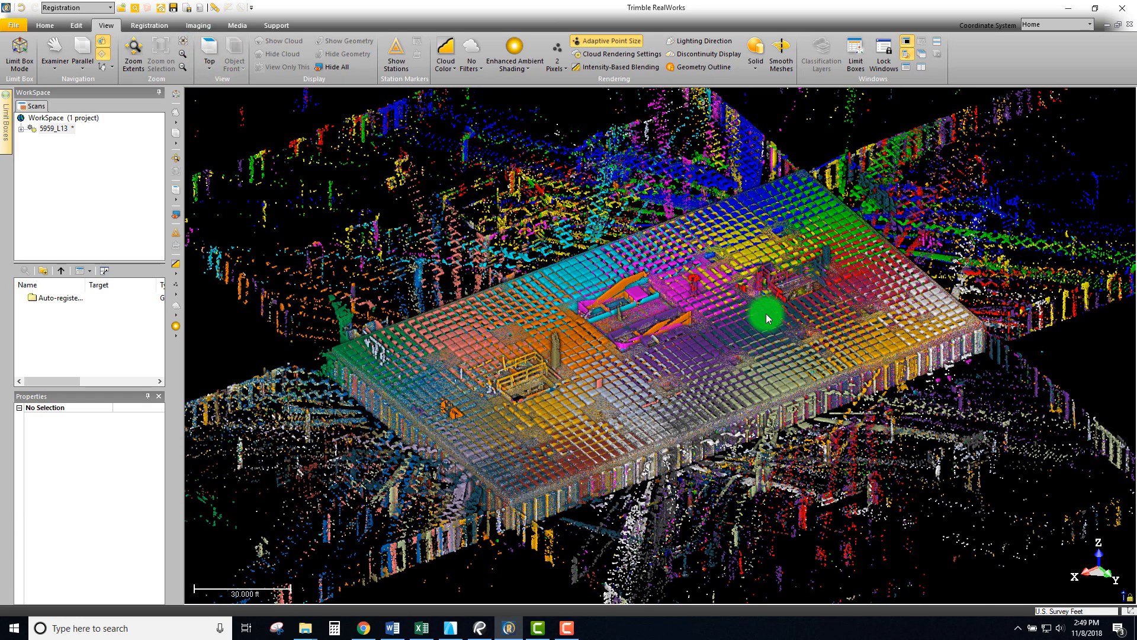
- Change the 5959_L13 floor cloud's projection from Parallel to Perspective
left_click(133, 54)
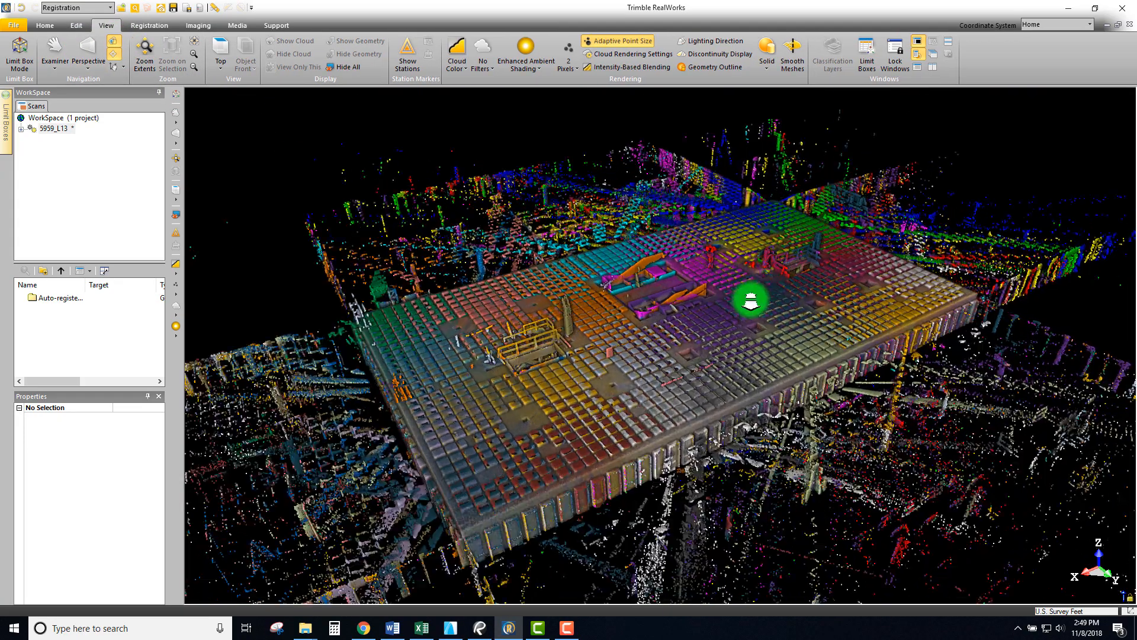
- Colour the cloud by Color Coded Intensity and look around the floor interior
left_click(455, 55)
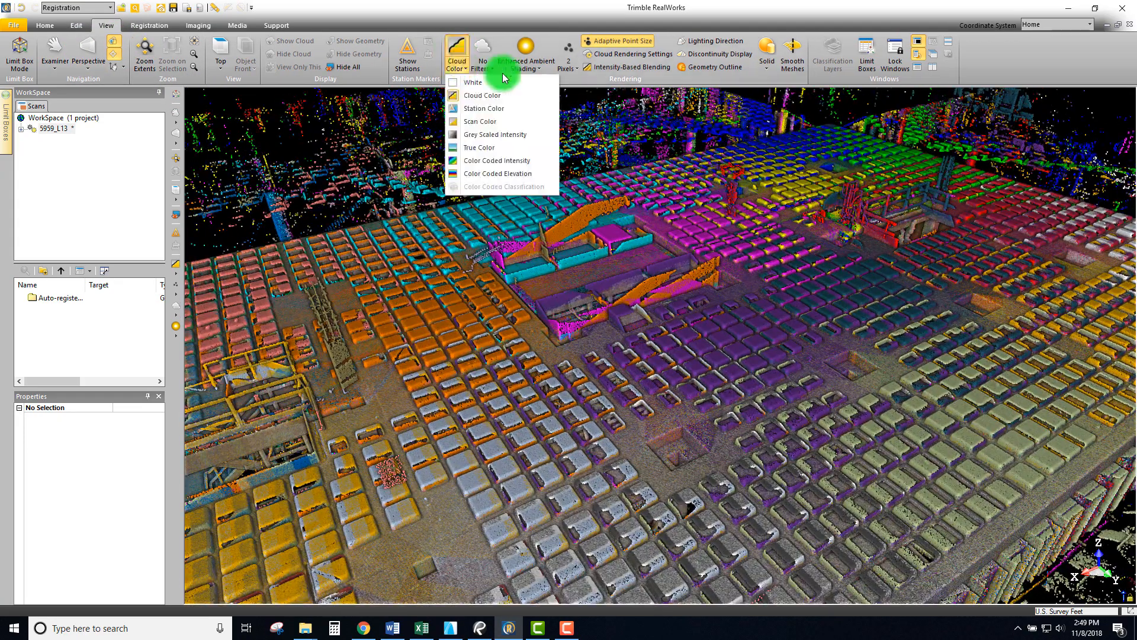
left_click(499, 161)
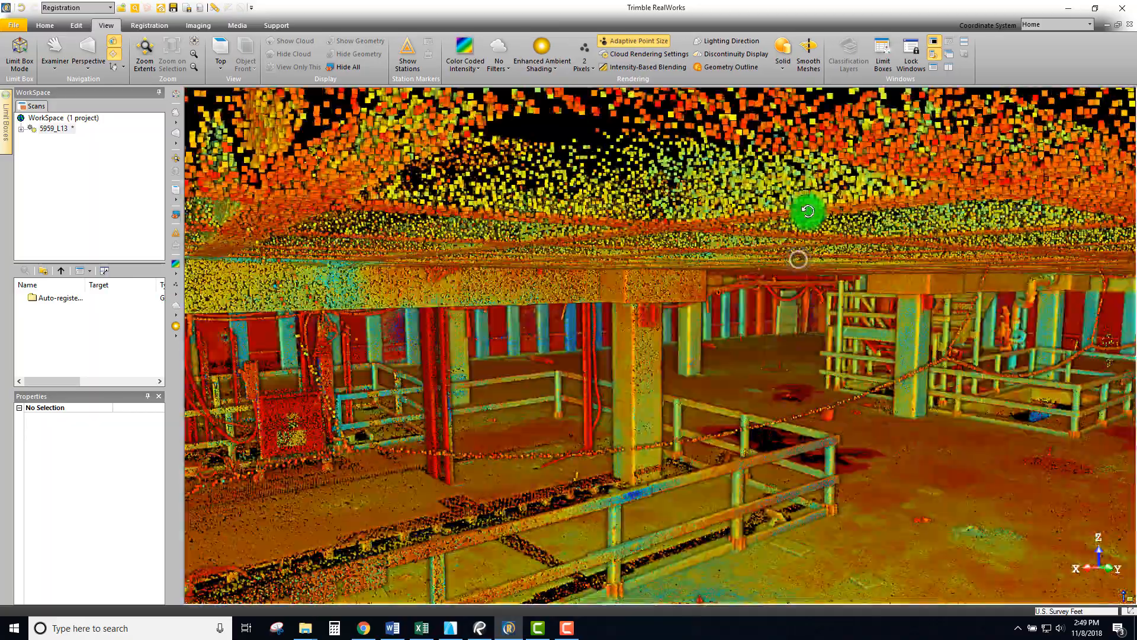
left_click_drag(807, 210, 457, 180)
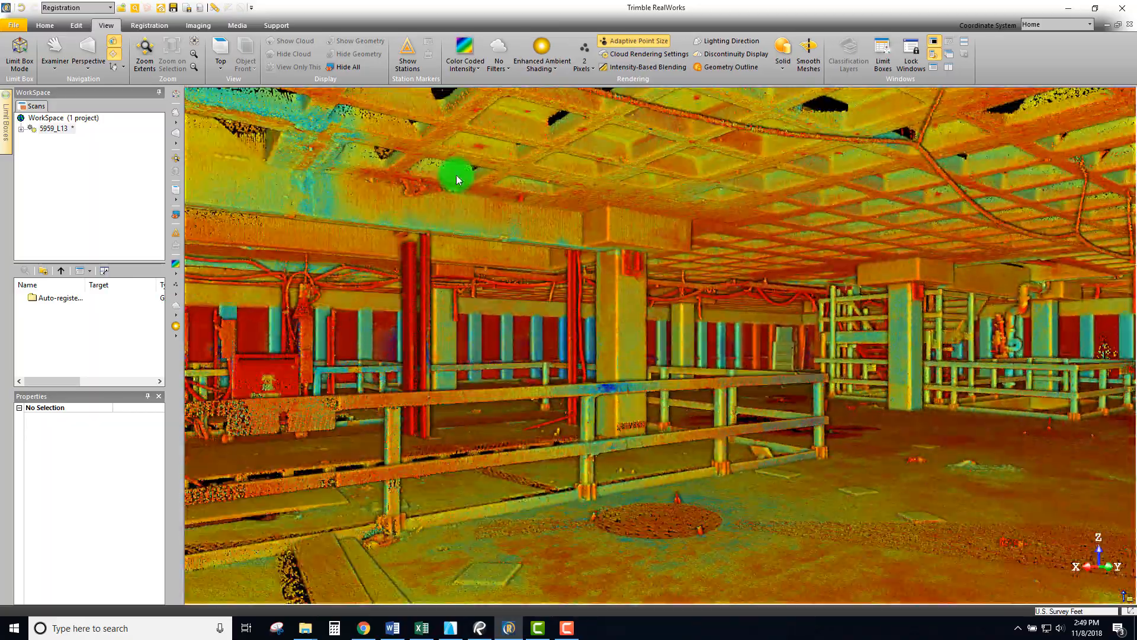
left_click_drag(457, 180, 745, 379)
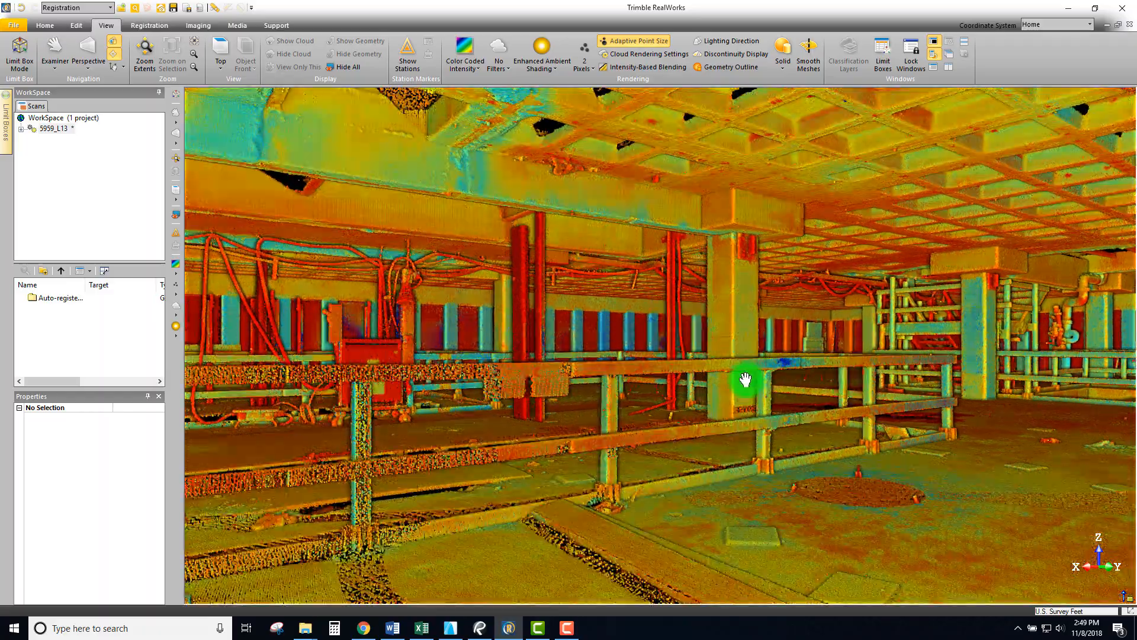
- Orbit past the pipe rack, columns and red pipes out to a whole-floor overview
left_click_drag(746, 378, 950, 308)
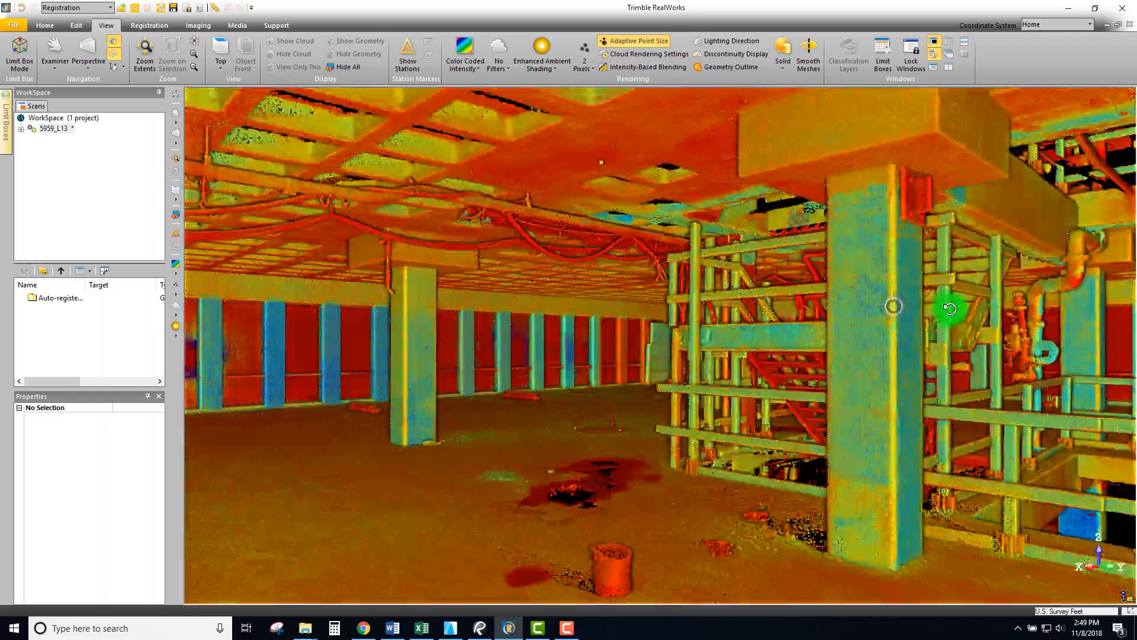
left_click_drag(892, 307, 522, 274)
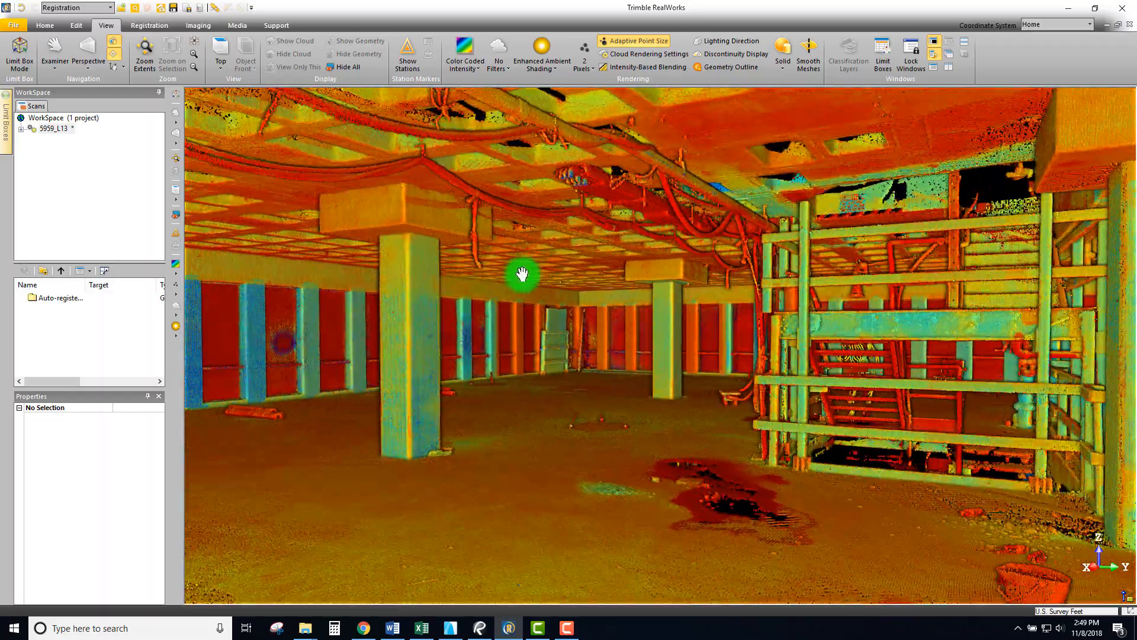
left_click_drag(522, 274, 598, 336)
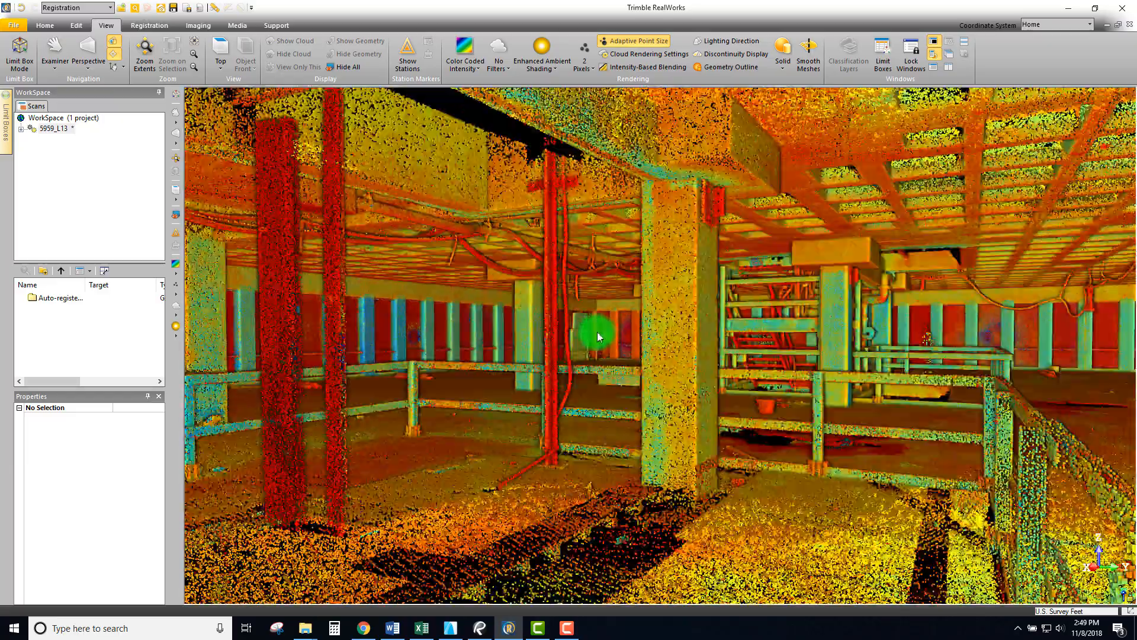
left_click_drag(598, 336, 617, 324)
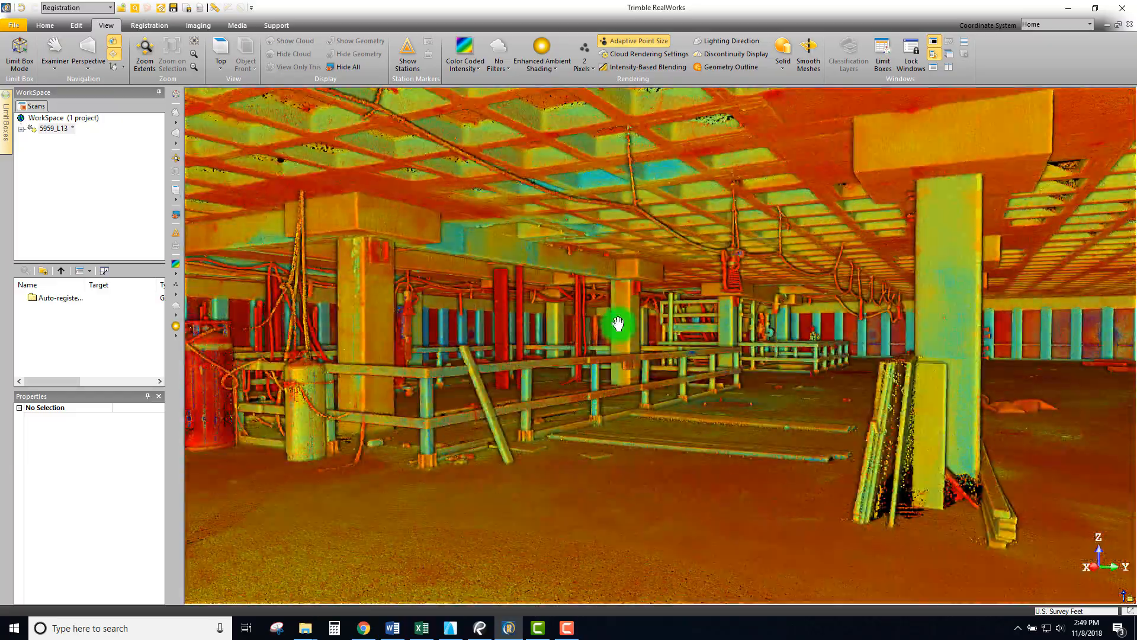
left_click_drag(617, 324, 507, 228)
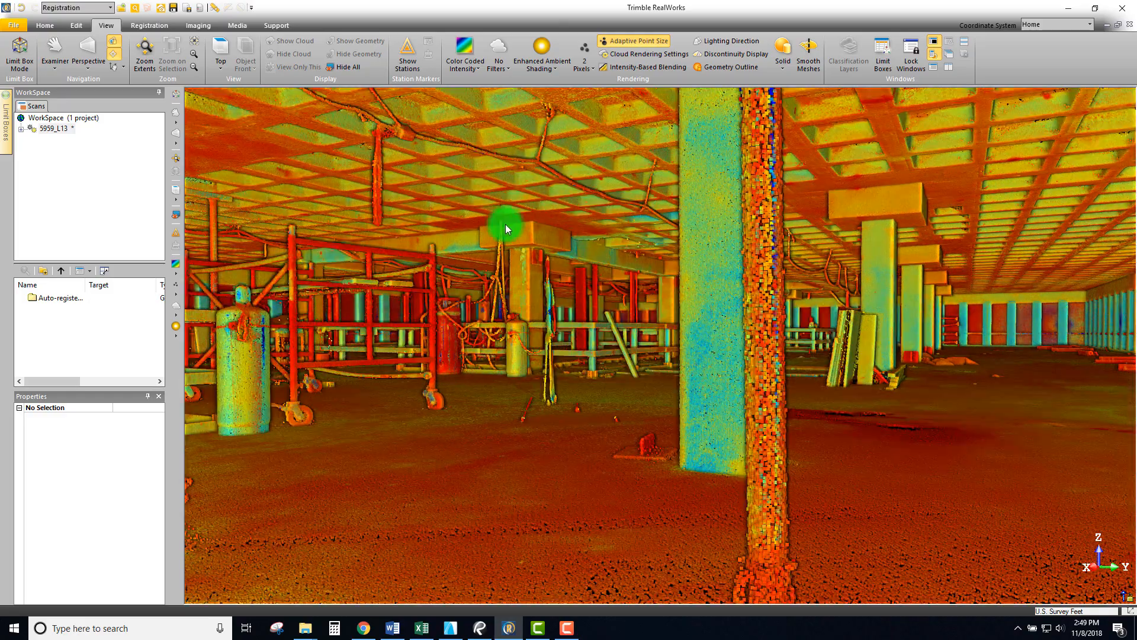
left_click_drag(507, 229, 657, 306)
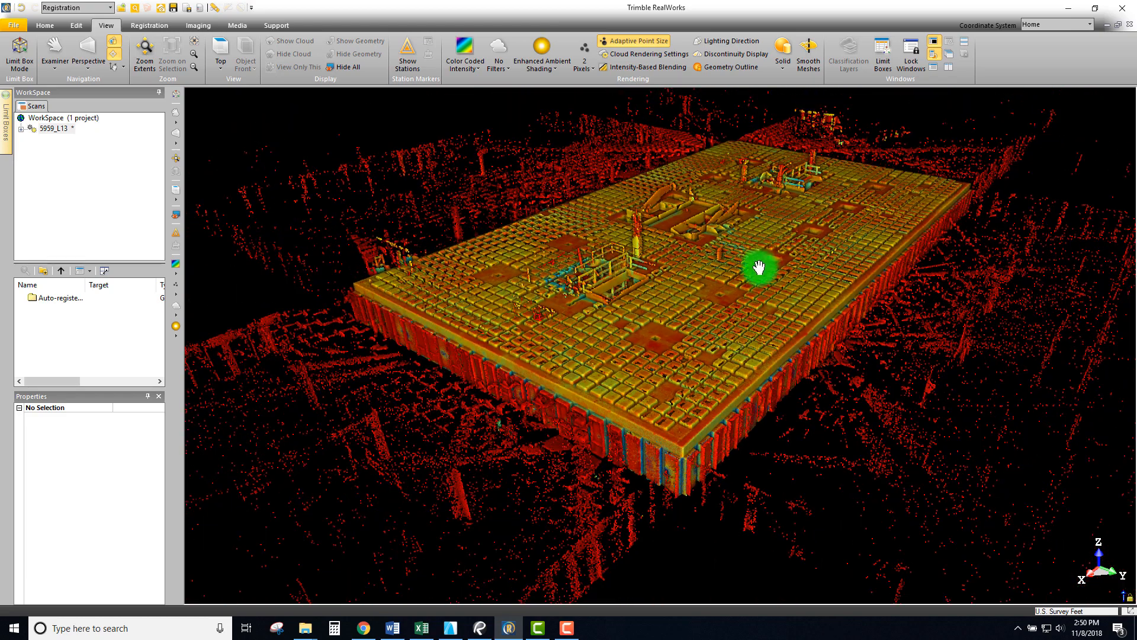
- Orbit the overview, return to Parallel projection and show the floor in Top view
left_click_drag(760, 266, 762, 283)
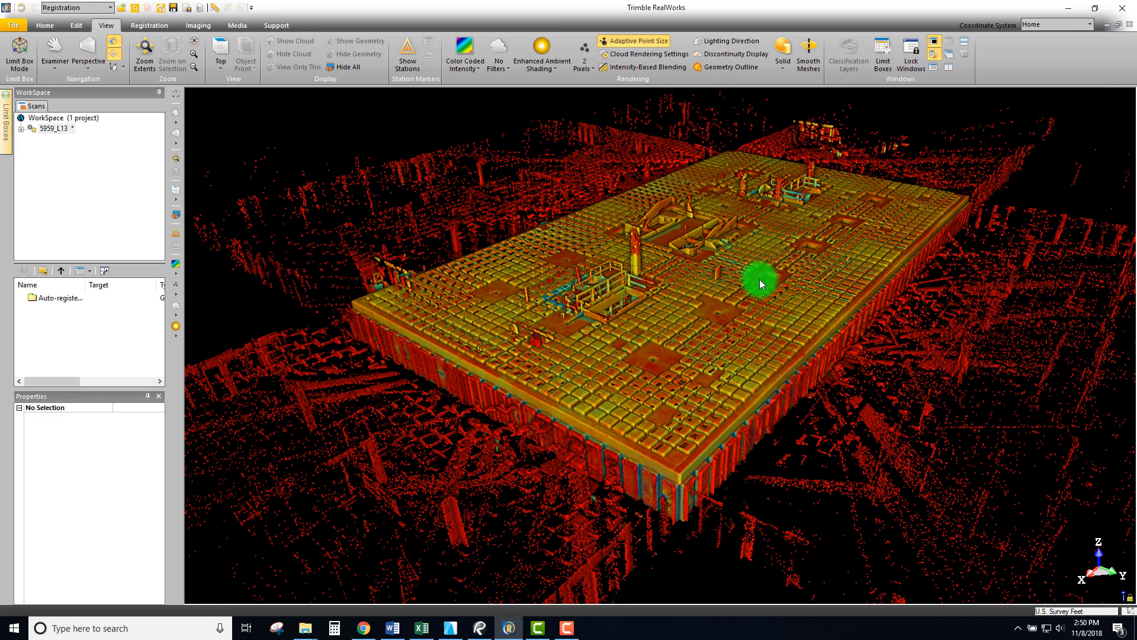
left_click_drag(761, 283, 733, 279)
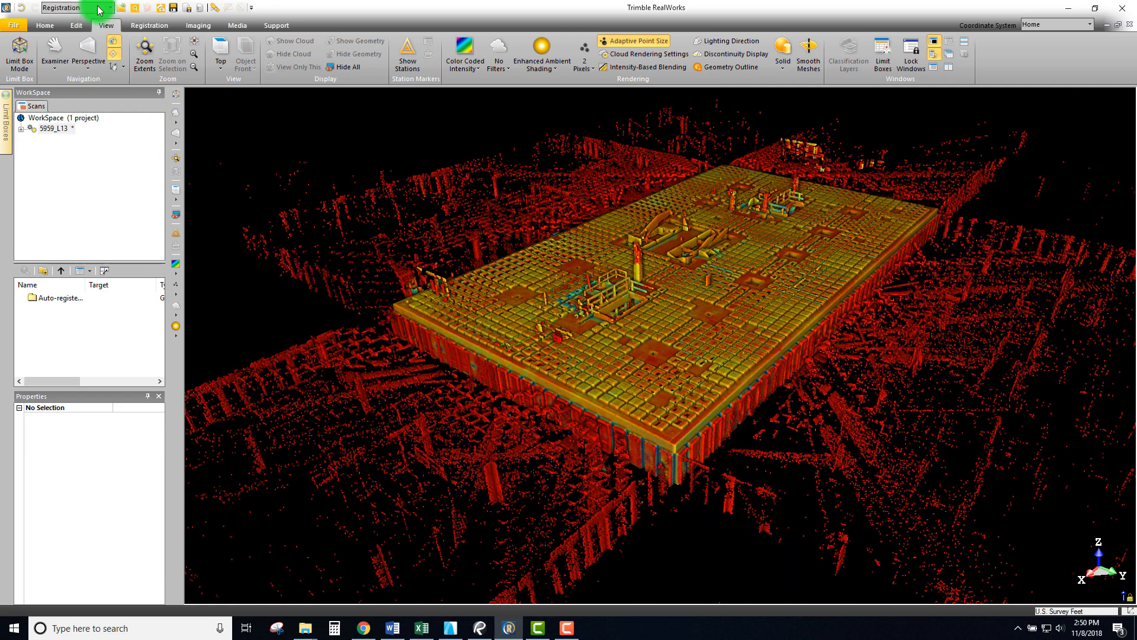
left_click(72, 8)
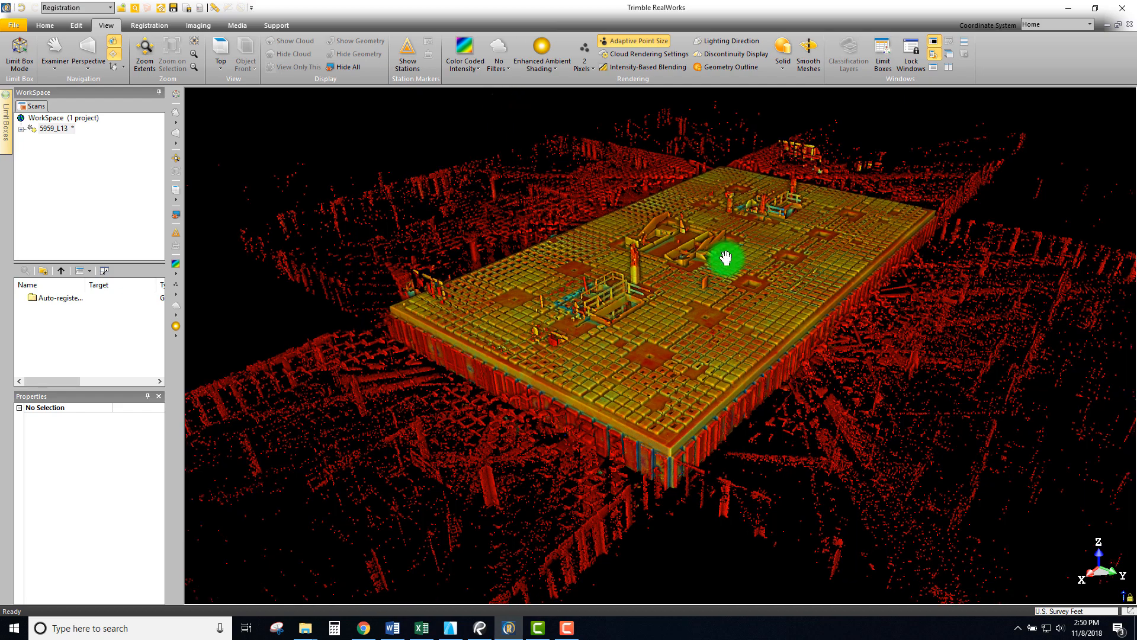
left_click_drag(725, 258, 355, 268)
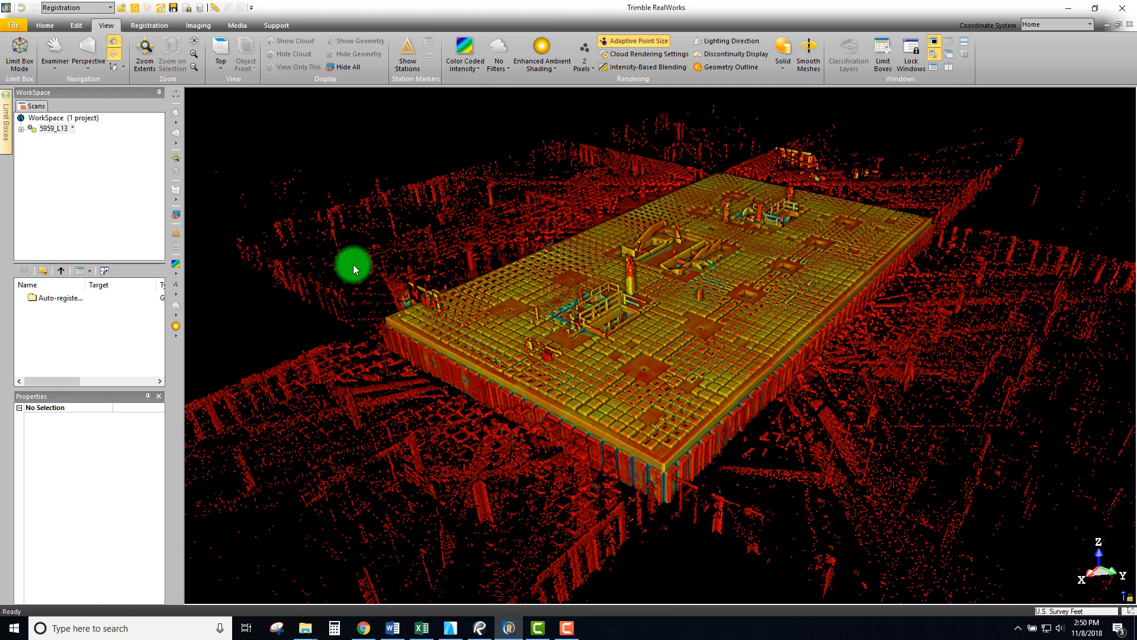
mouse_move(707, 290)
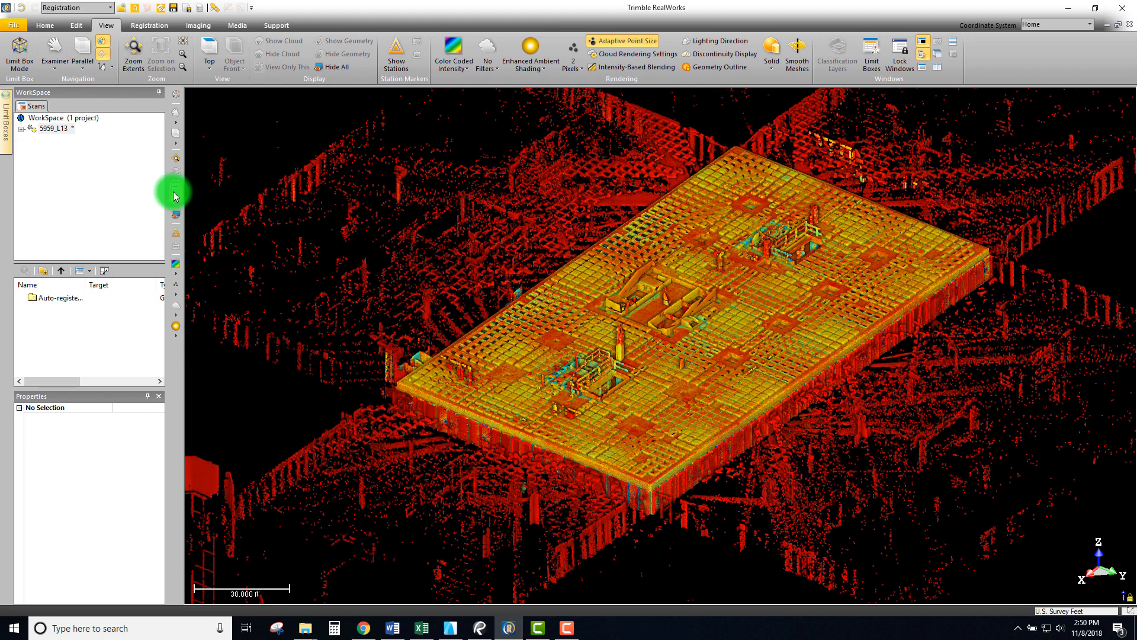
left_click(209, 51)
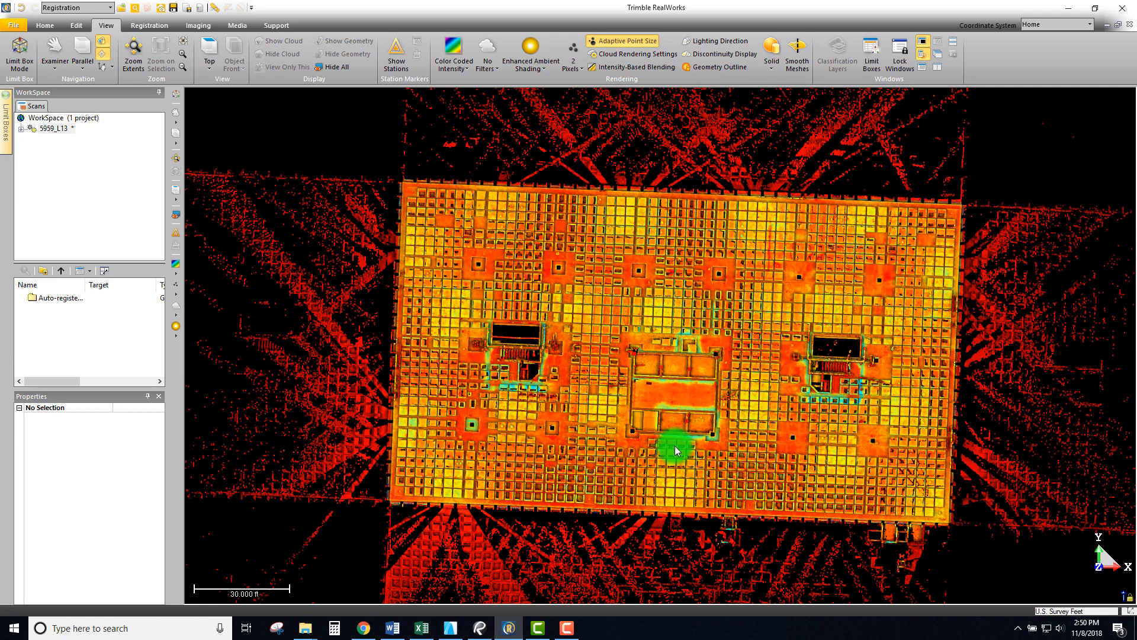
mouse_move(994, 494)
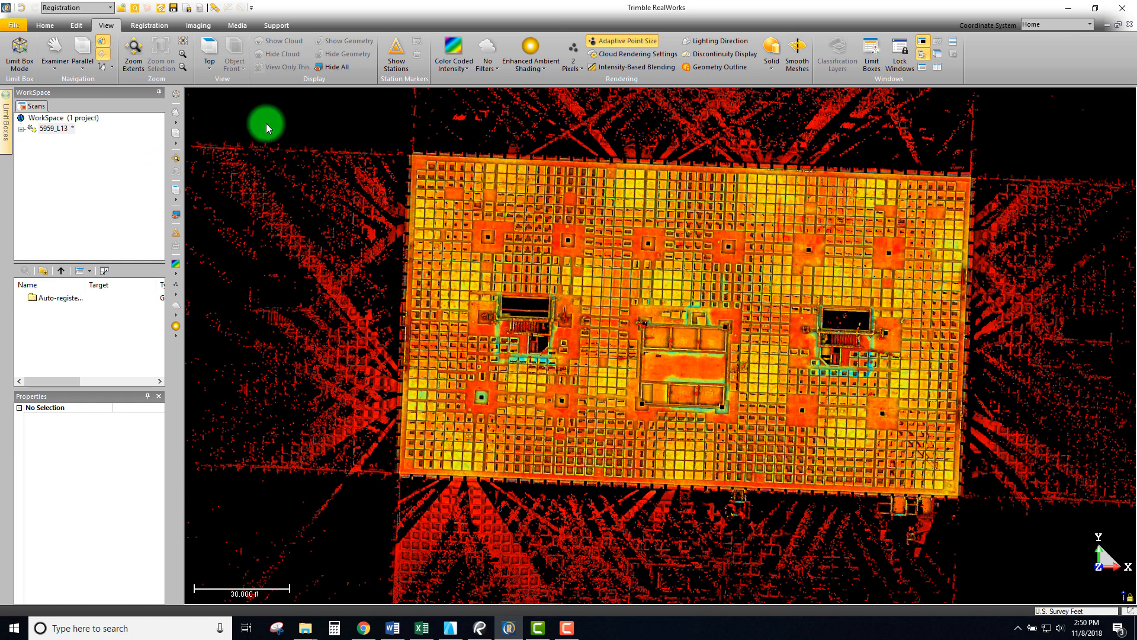
- Open the Registration tab's Orientation tool with its reference grid over the floor plan
left_click(149, 25)
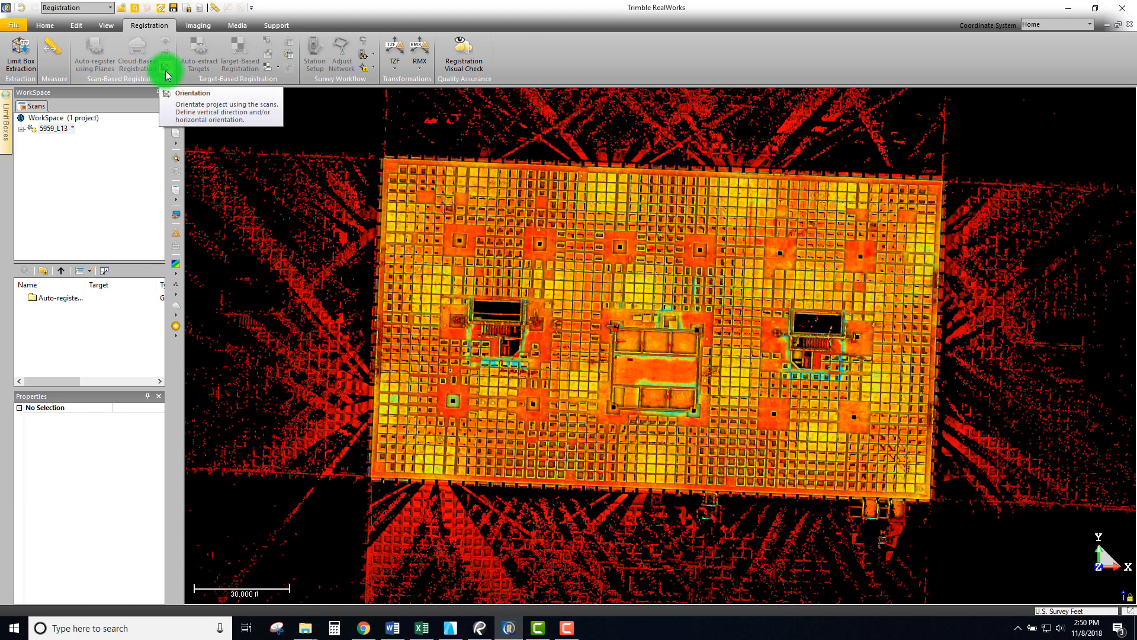
left_click(166, 49)
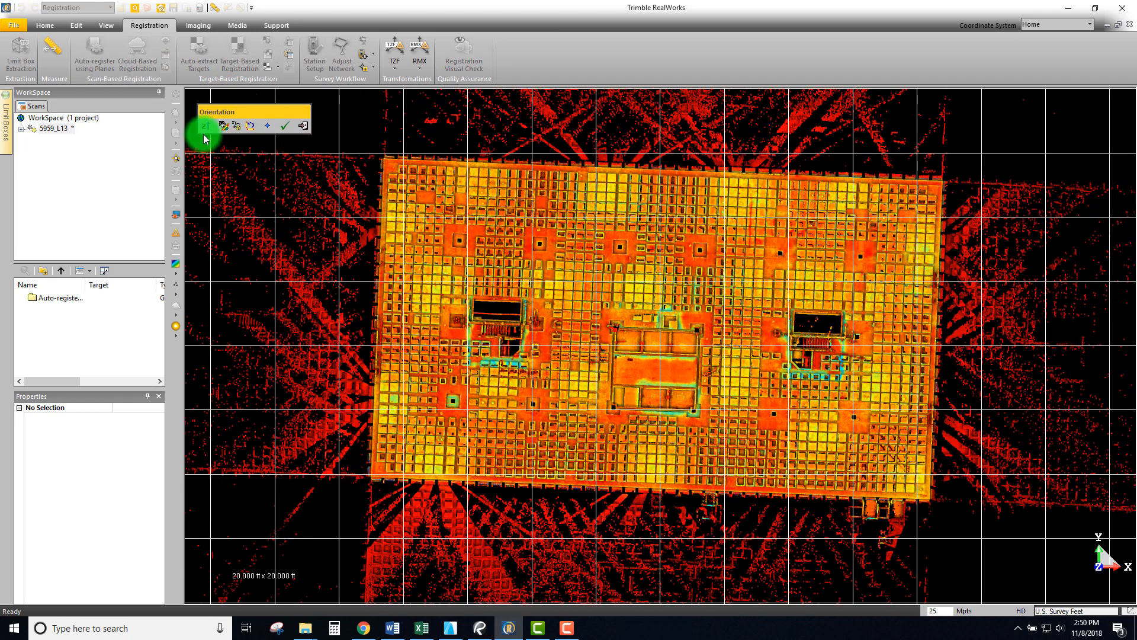
mouse_move(225, 126)
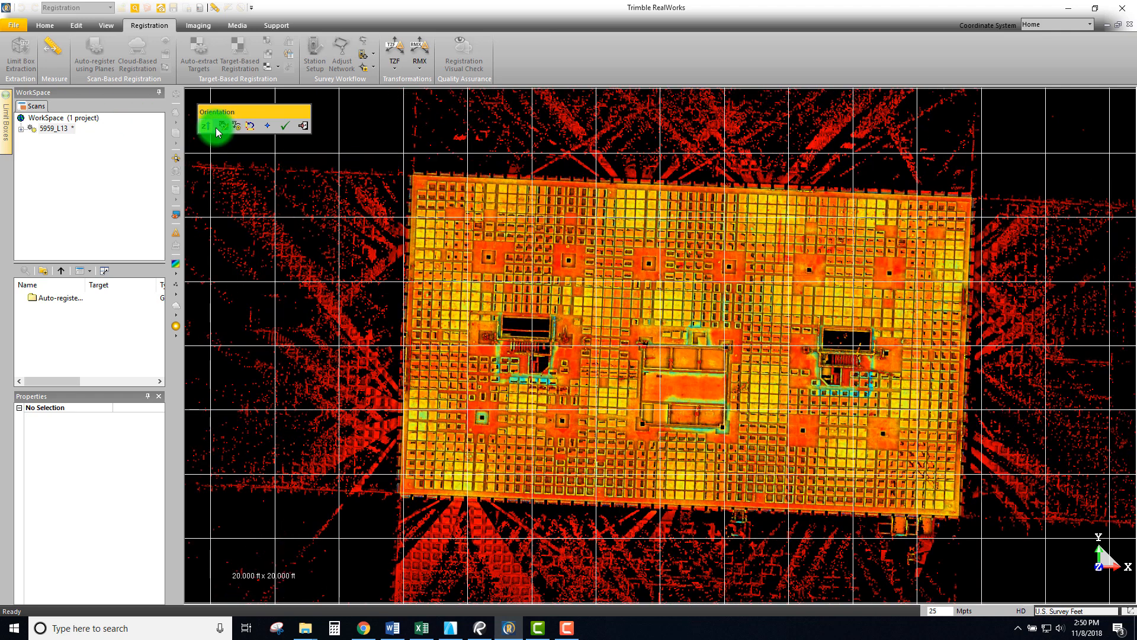
mouse_move(238, 130)
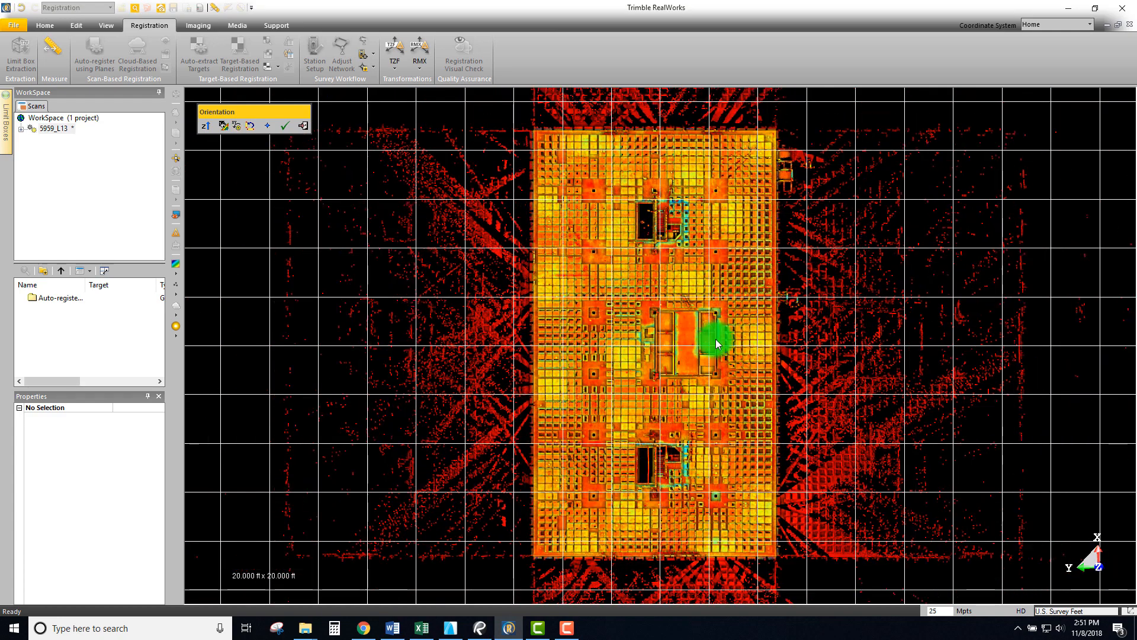
- Rotate the floor horizontally until its edges run parallel to the grid lines
left_click(250, 126)
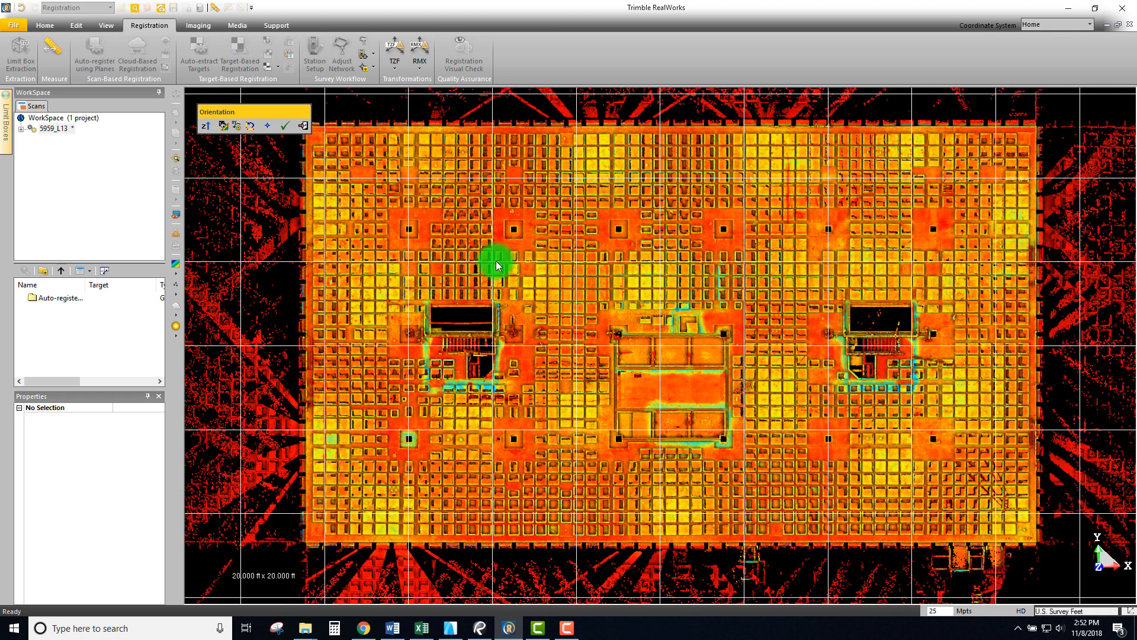
- Recentre the squared floor plan and apply the orientation transformation
left_click_drag(496, 265, 956, 303)
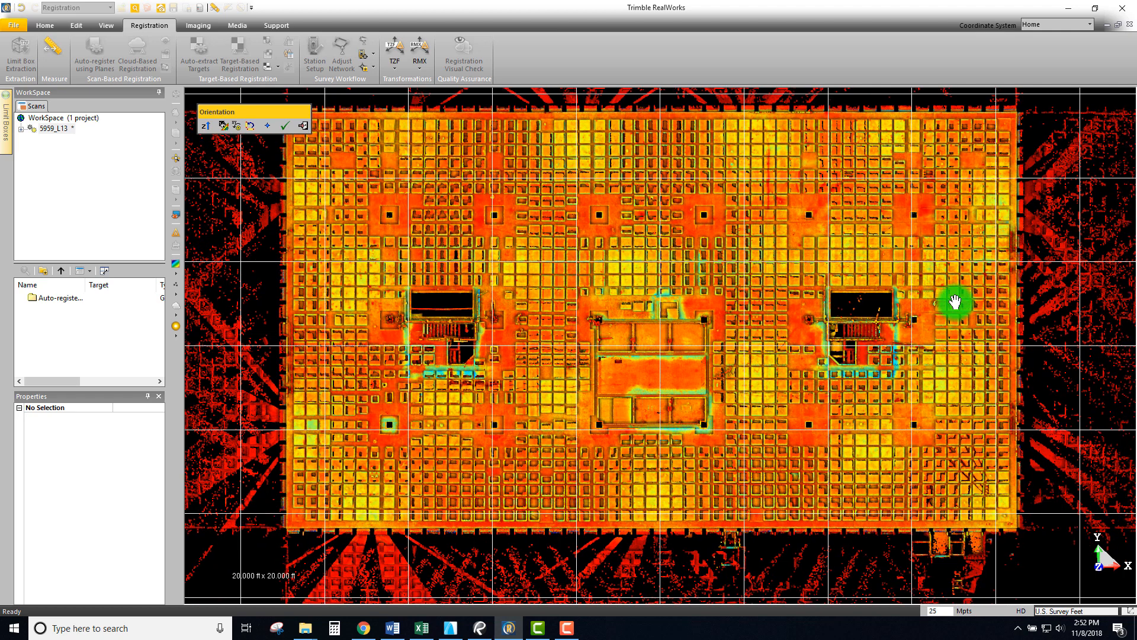
left_click_drag(955, 303, 399, 148)
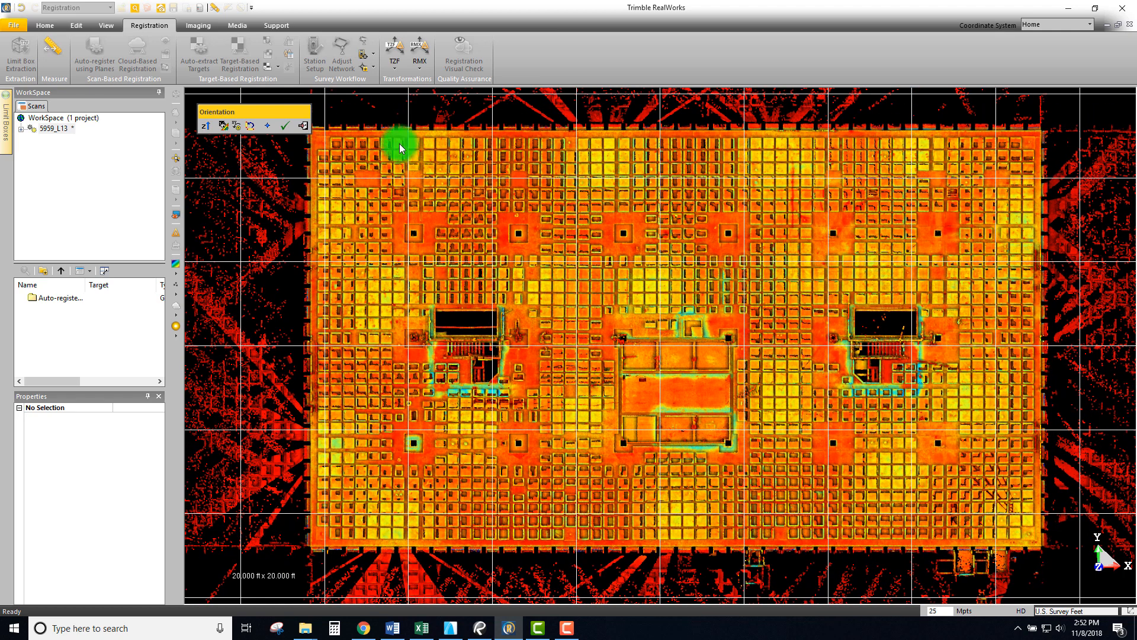
mouse_move(284, 130)
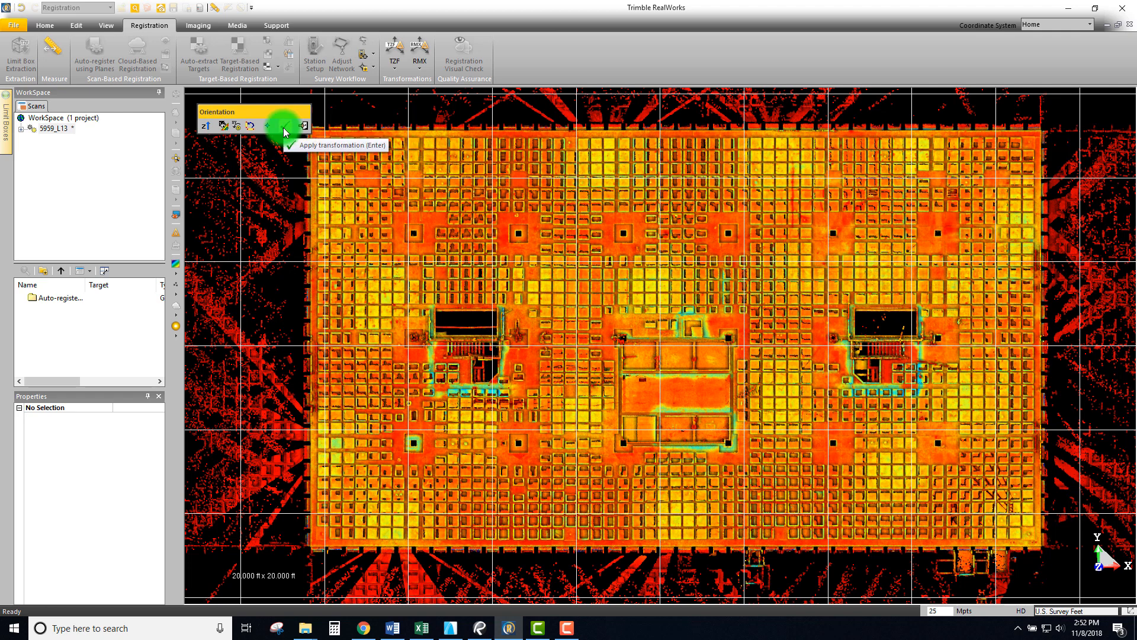
left_click(284, 125)
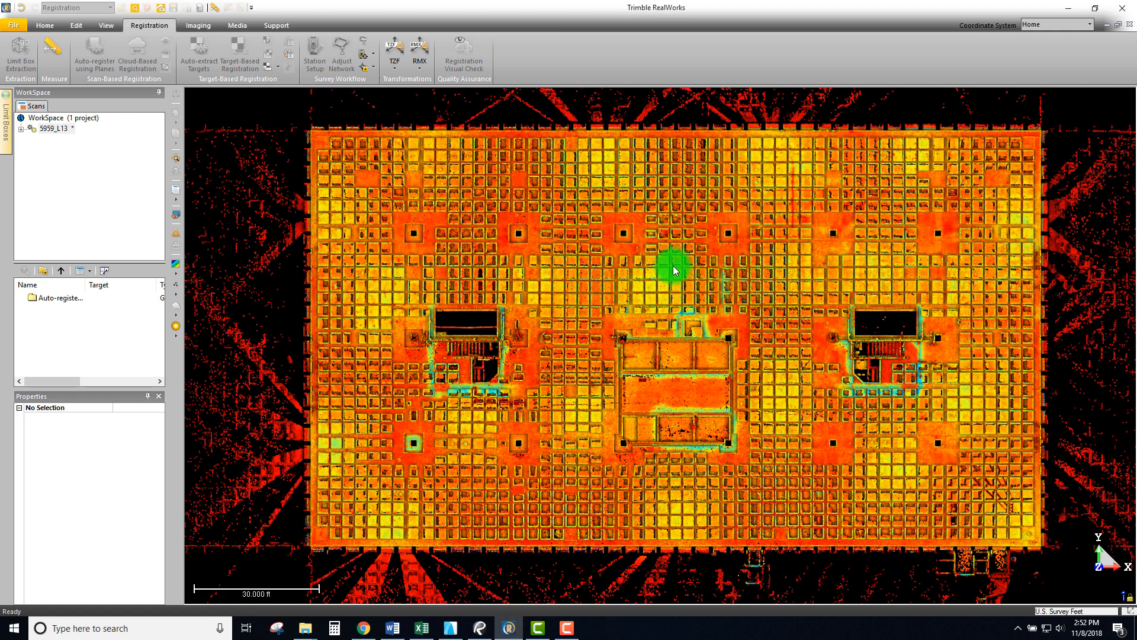
scroll("down", 3)
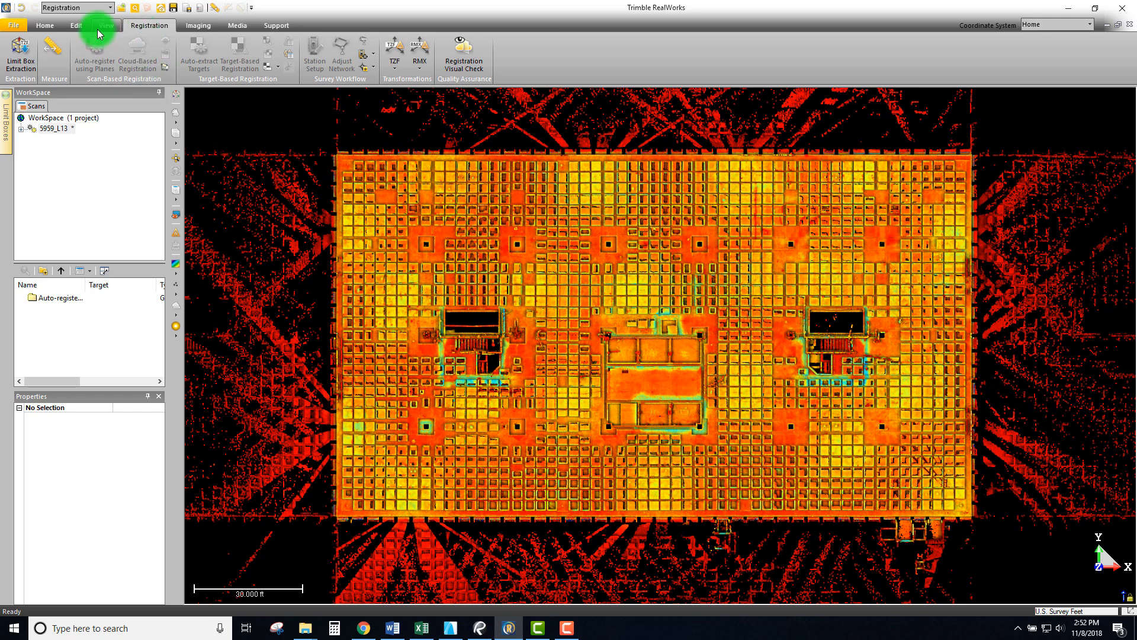
mouse_move(98, 26)
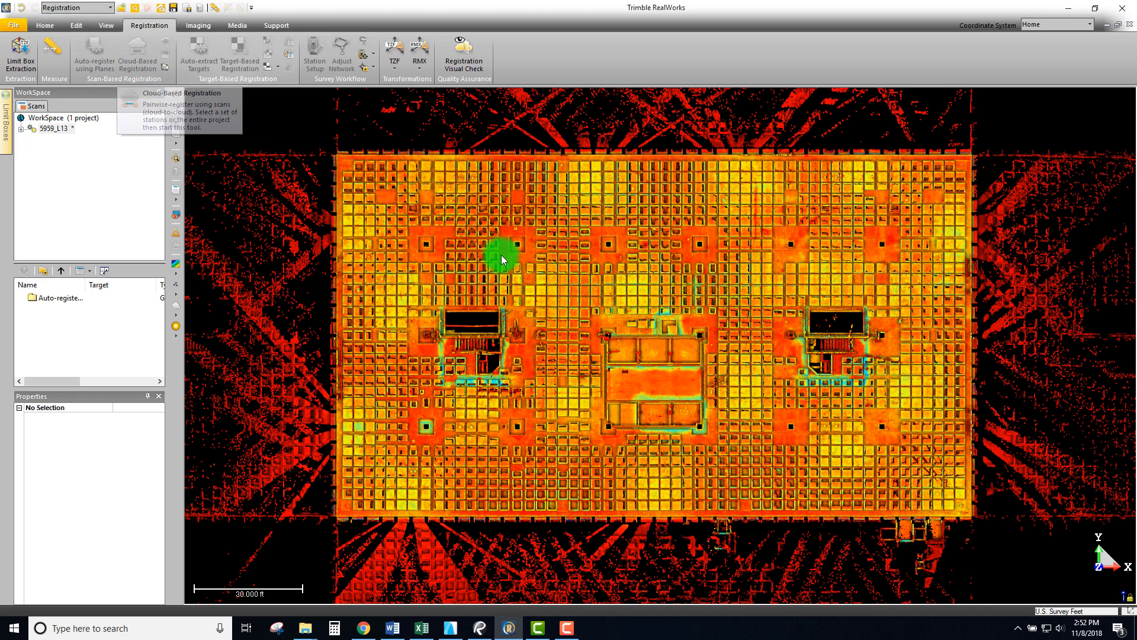
- Tilt the reoriented floor into 3D and zoom in around the round floor patch
left_click_drag(501, 261, 701, 450)
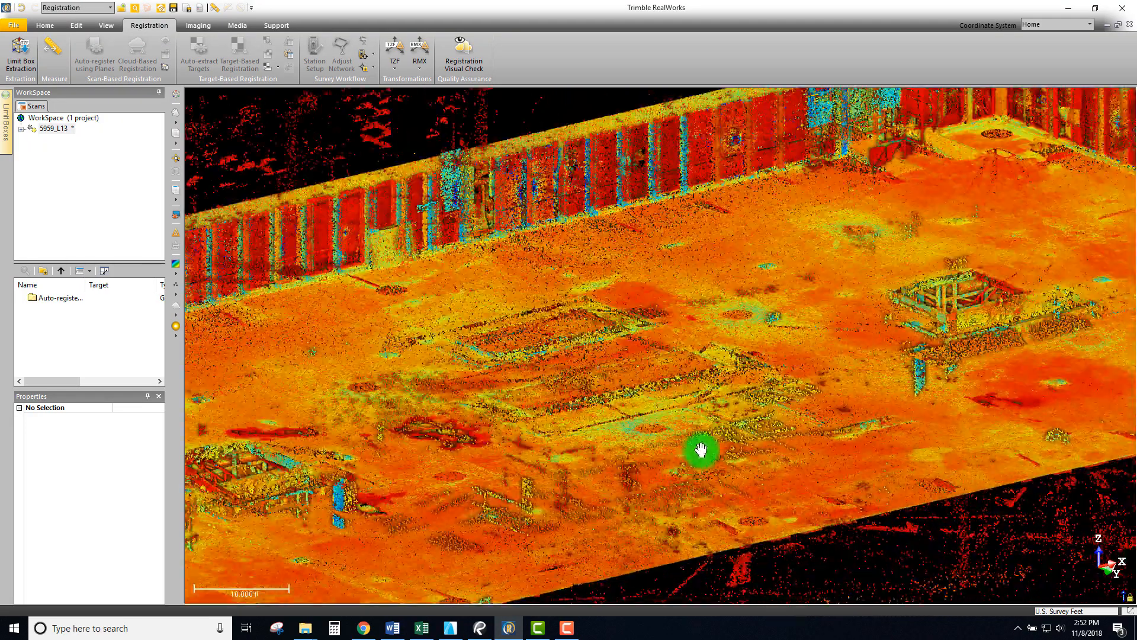
left_click(106, 24)
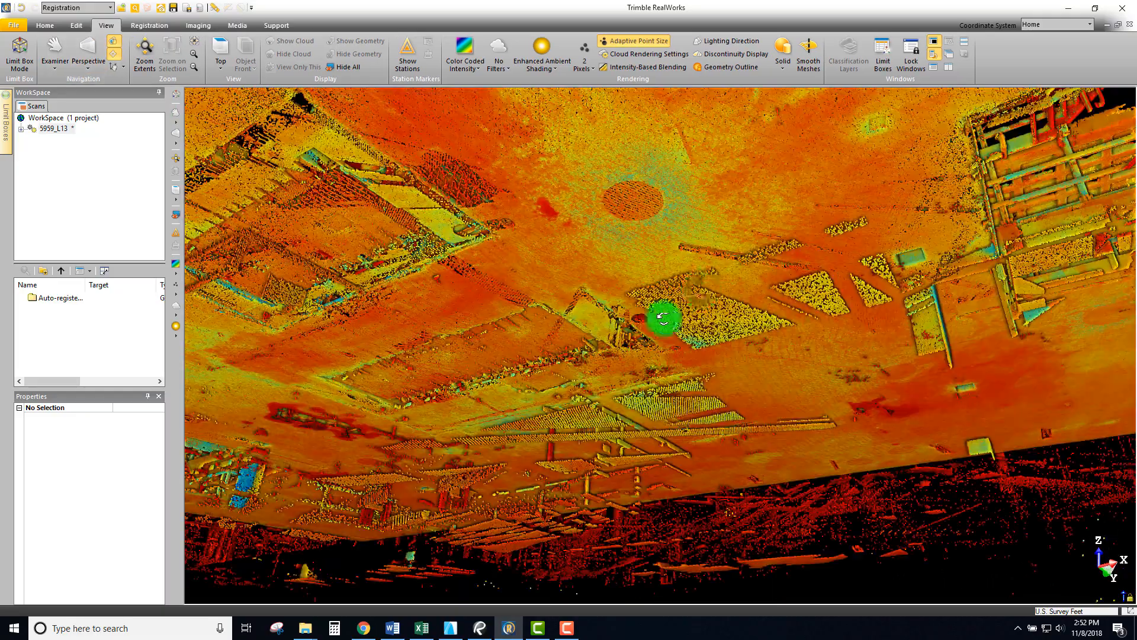
left_click_drag(659, 316, 606, 439)
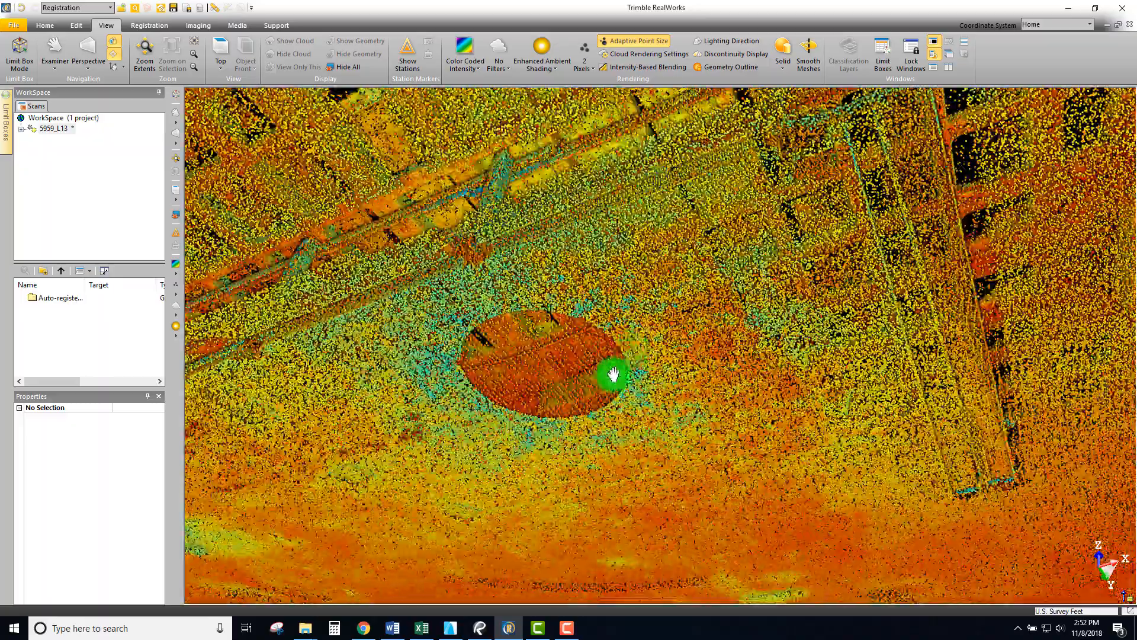
left_click_drag(613, 375, 598, 391)
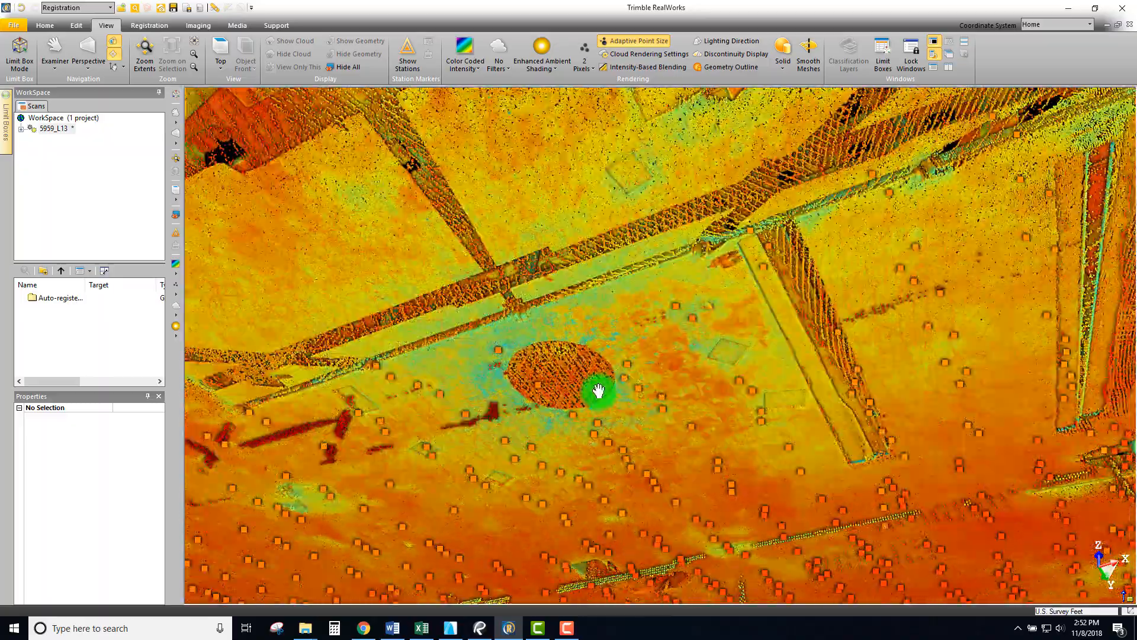
- View the floor edge-on, then orbit to floor level and out to the outer wall
left_click_drag(598, 392, 555, 463)
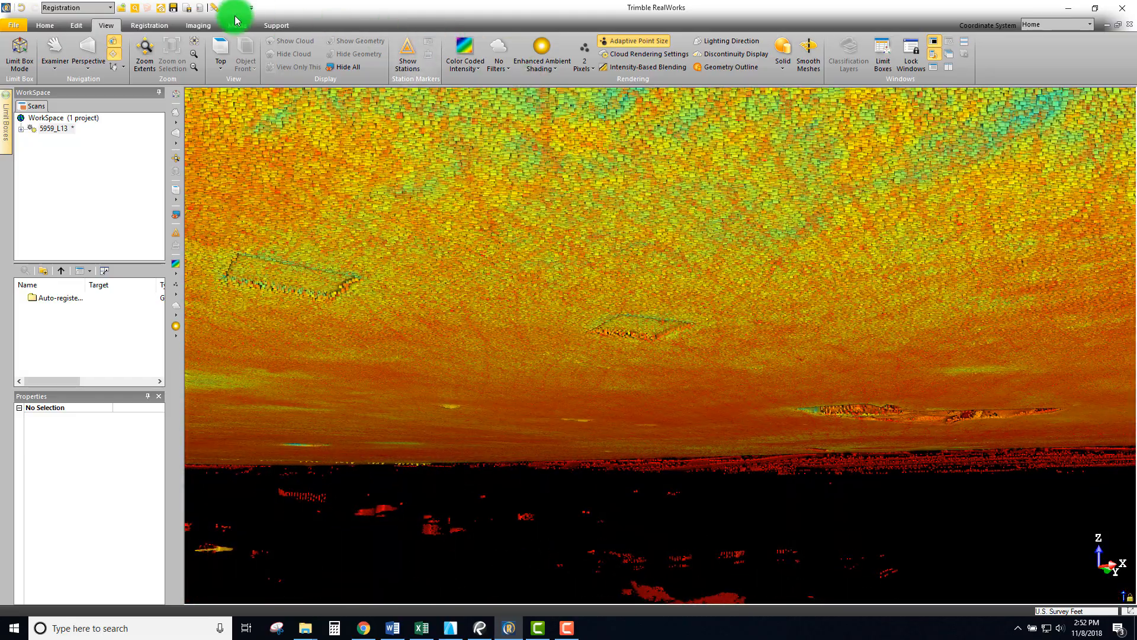
left_click(235, 9)
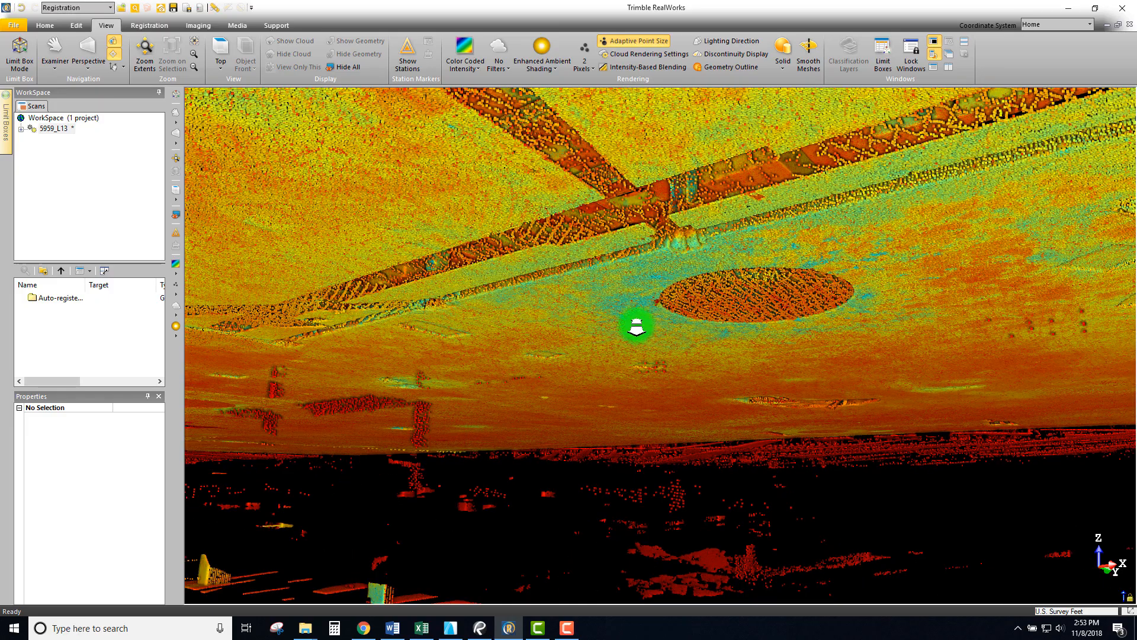
left_click_drag(636, 326, 707, 296)
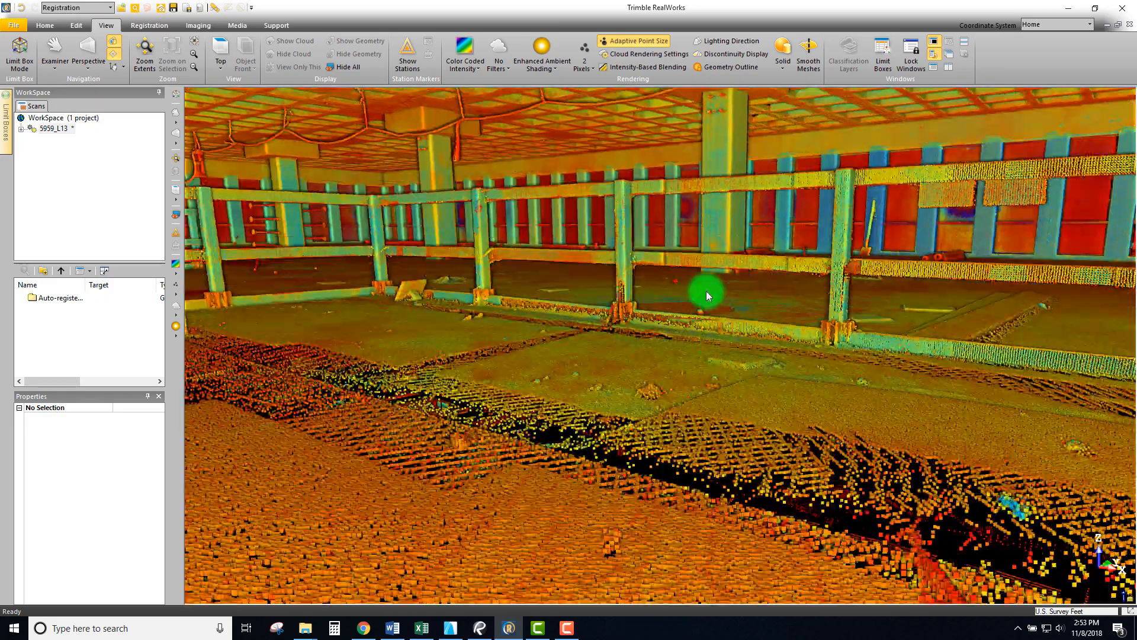
left_click_drag(708, 296, 348, 174)
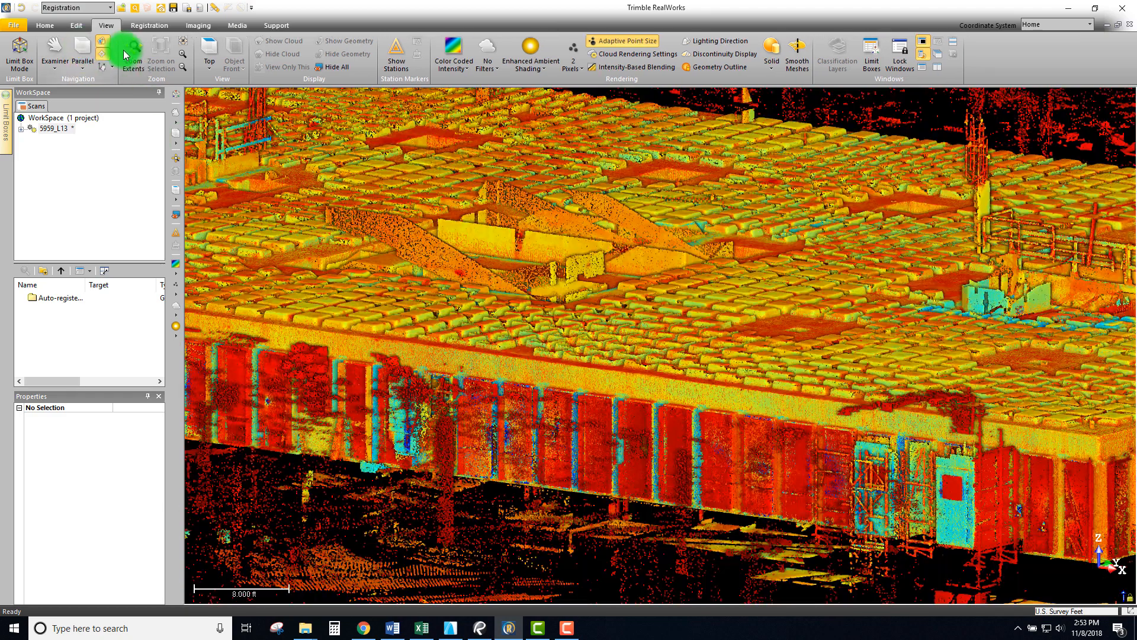
- Crop a small central floor section with a Limit Box and view it from the top
left_click(209, 51)
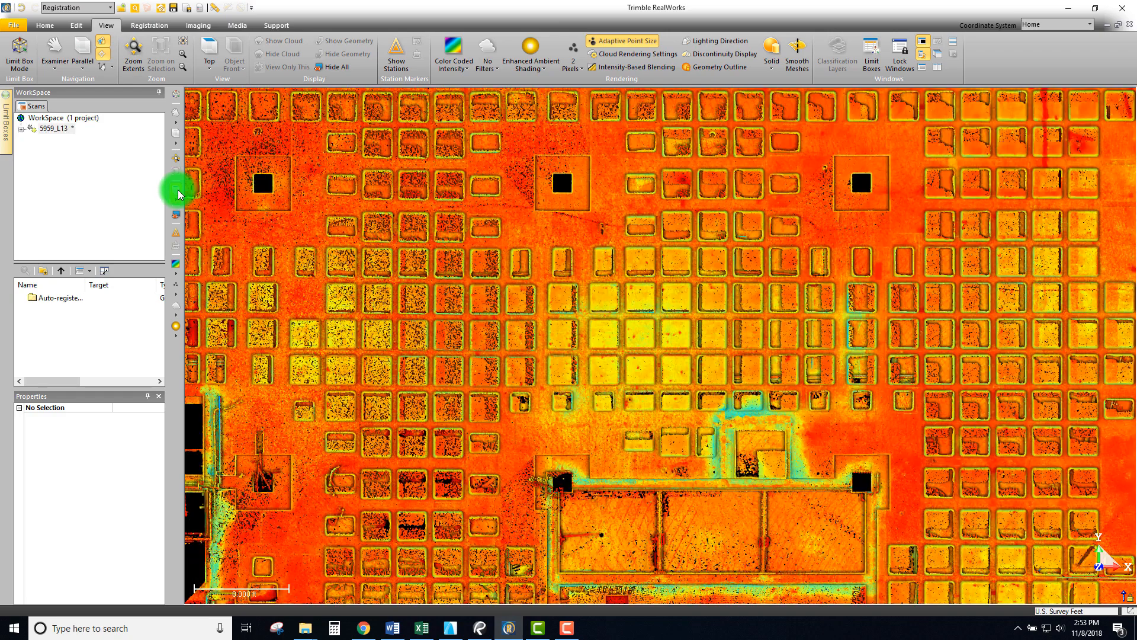
left_click(133, 55)
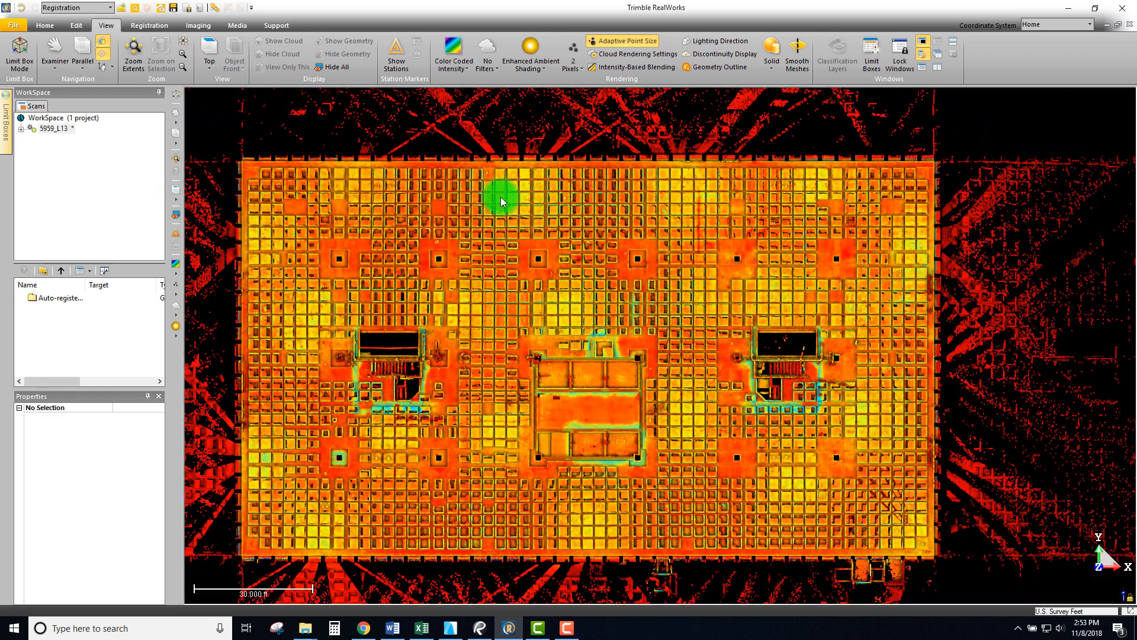
mouse_move(19, 52)
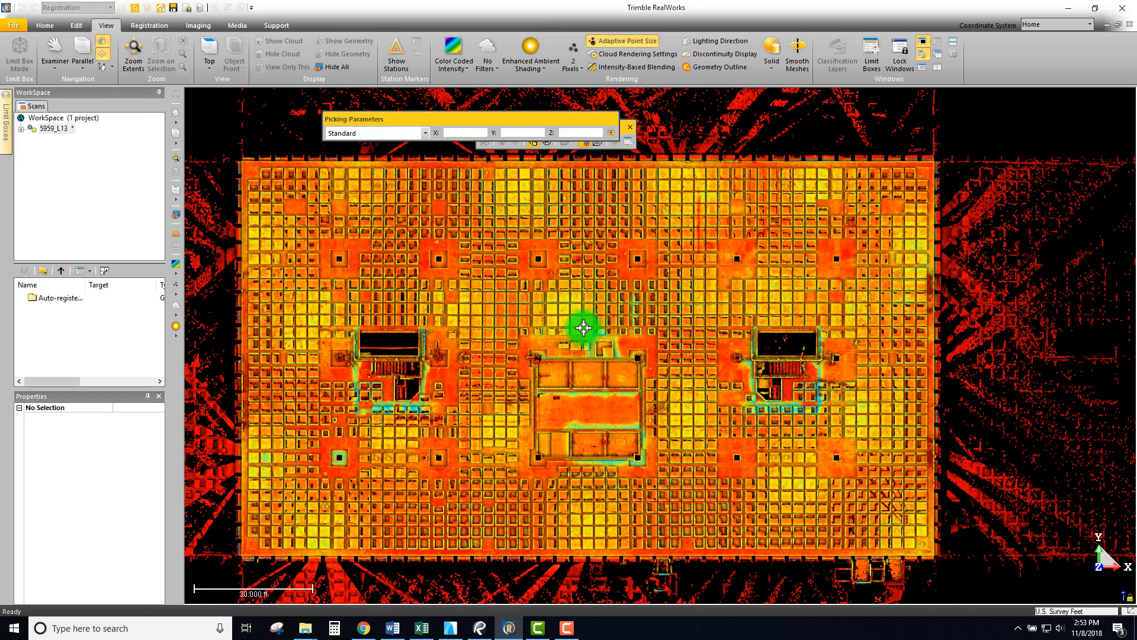
left_click(19, 52)
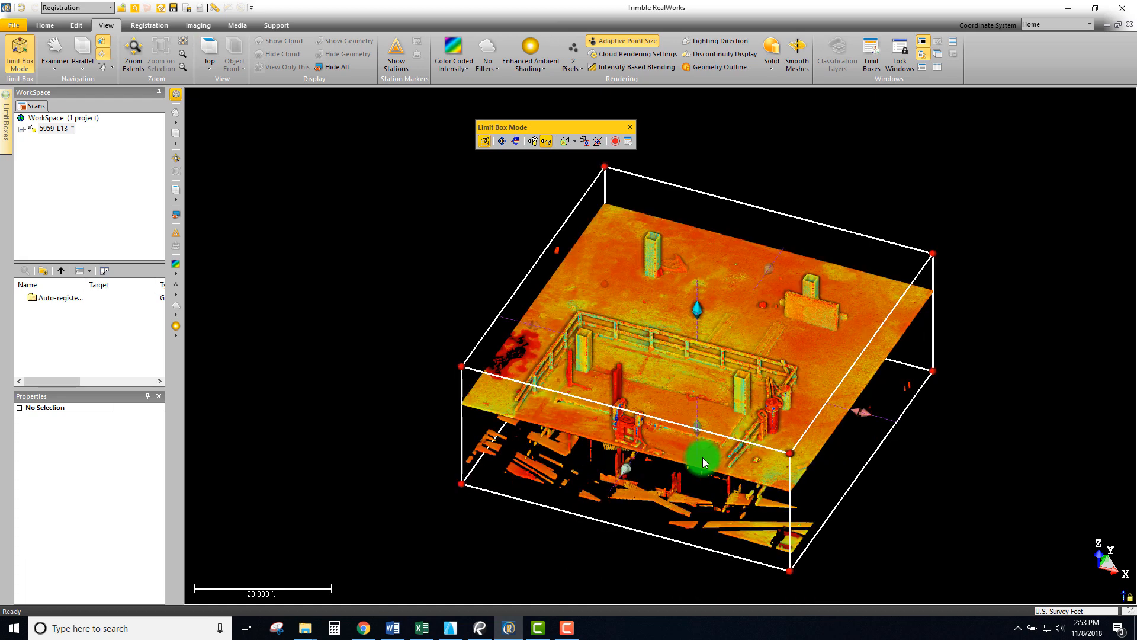
left_click_drag(703, 462, 691, 360)
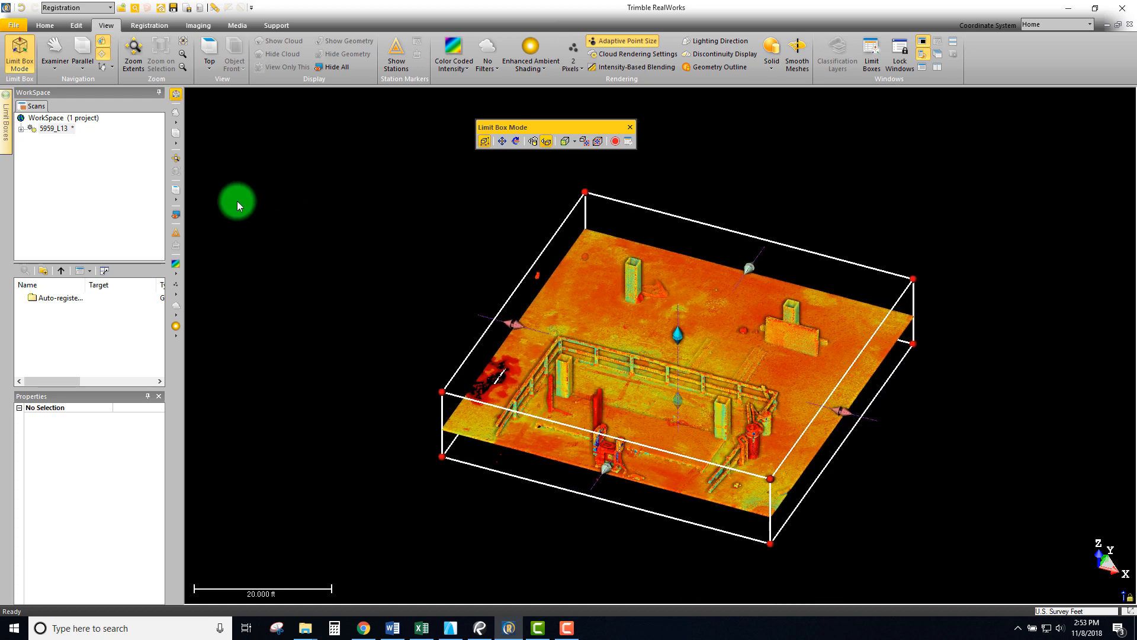
left_click(208, 51)
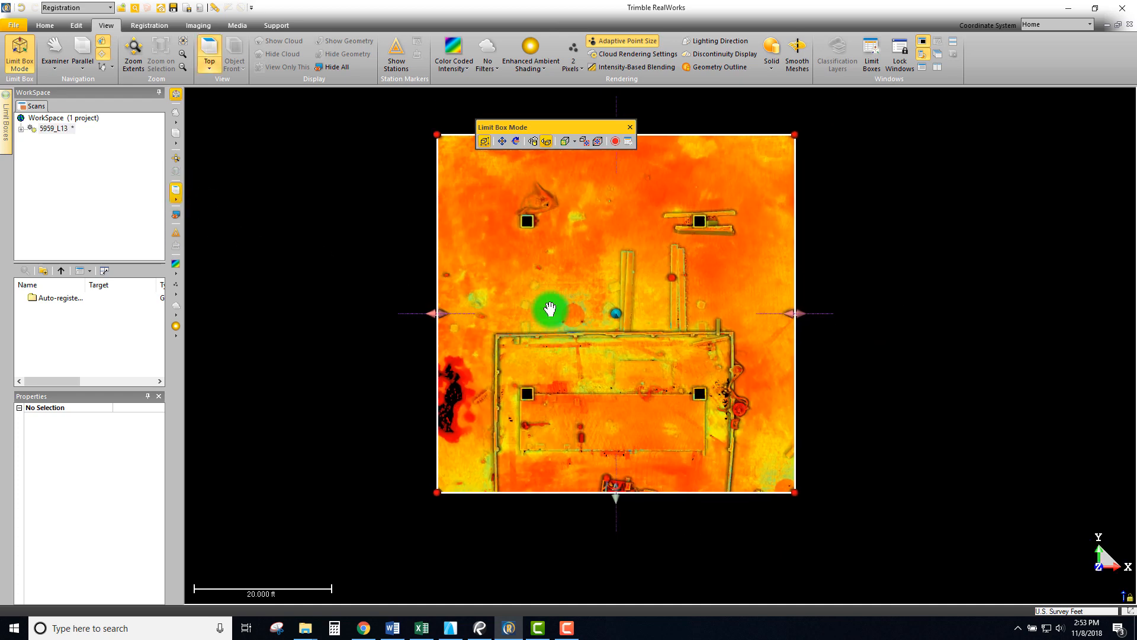
- Define a picked floor point as the origin, keeping new coordinates 0, 0, 0
left_click(149, 24)
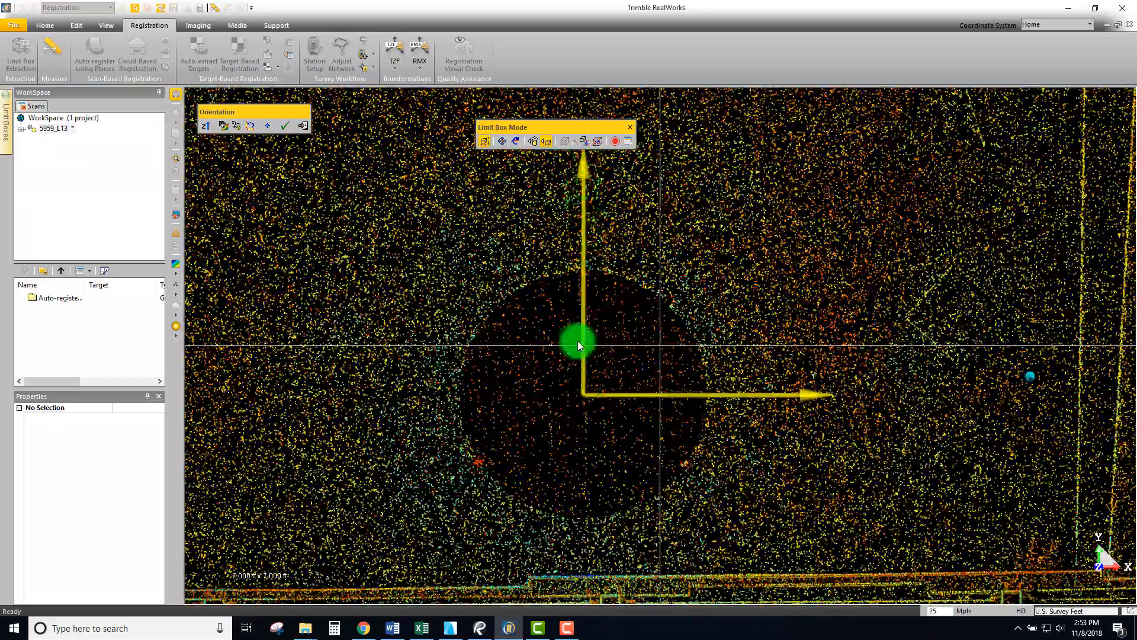
left_click_drag(579, 345, 583, 399)
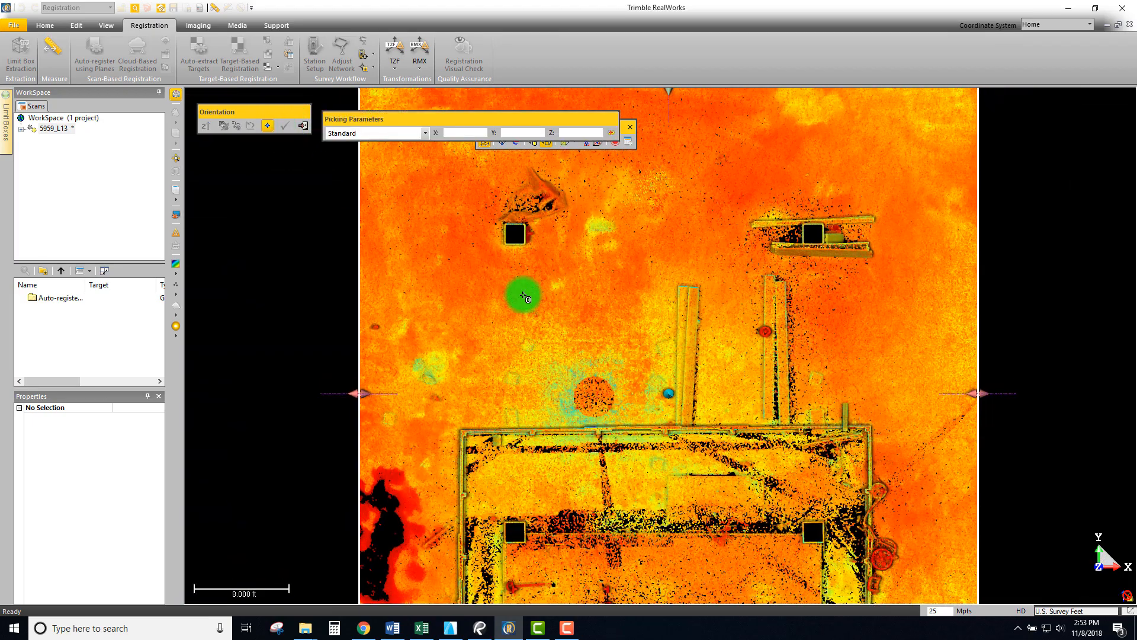
left_click(522, 297)
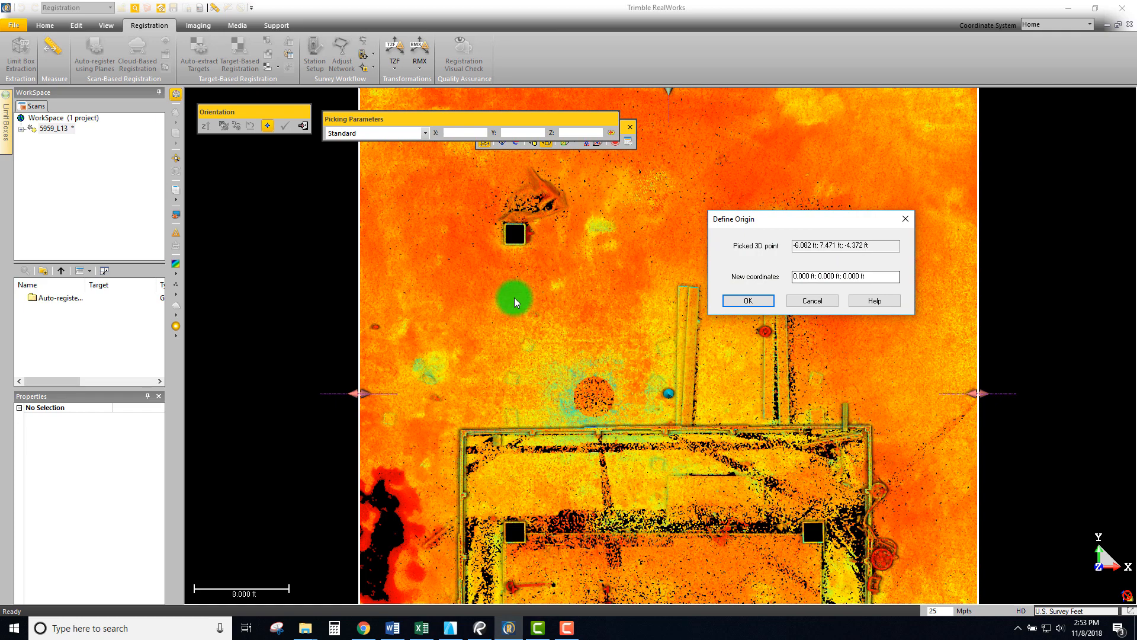
left_click(747, 300)
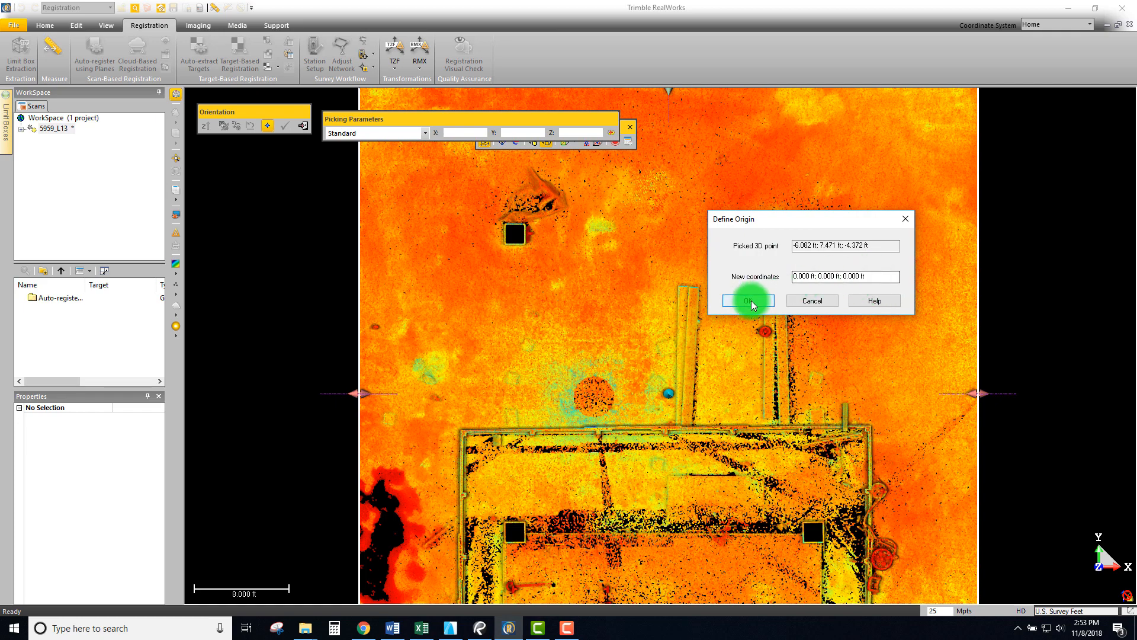
left_click(747, 300)
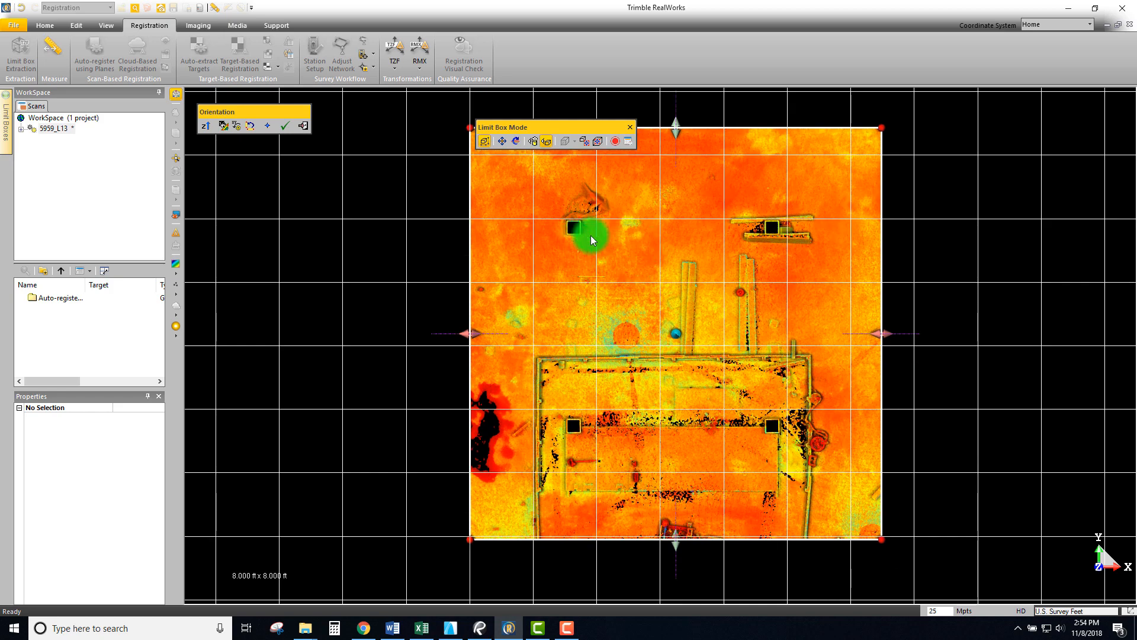
- Apply the orientation to the home frame with Yes, then exit Limit Box mode
left_click_drag(591, 240, 571, 238)
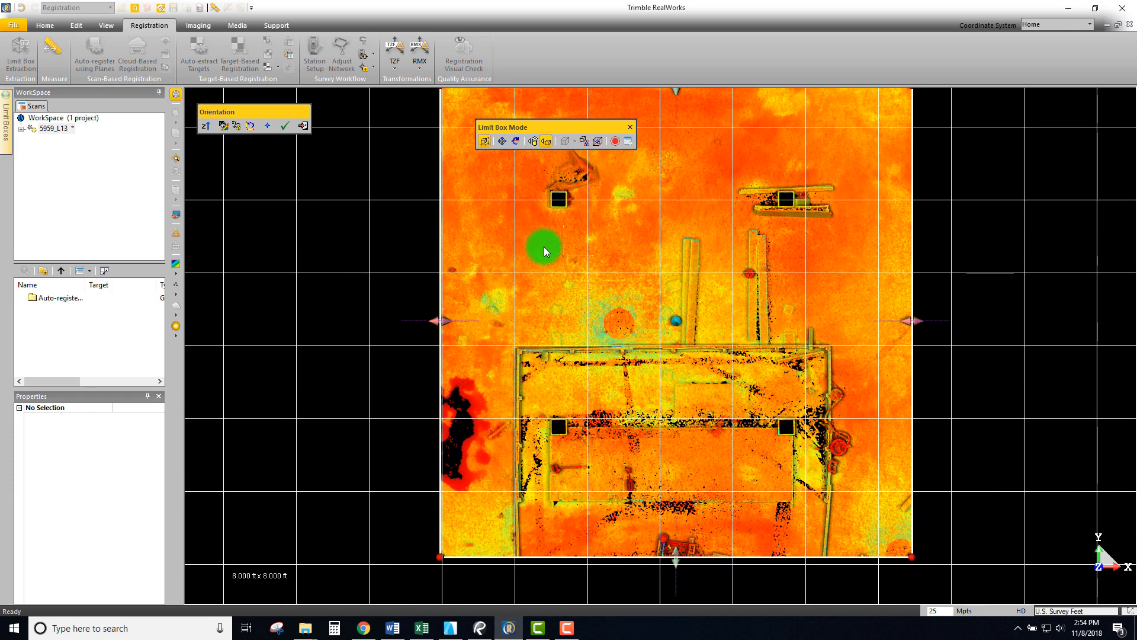
left_click(285, 125)
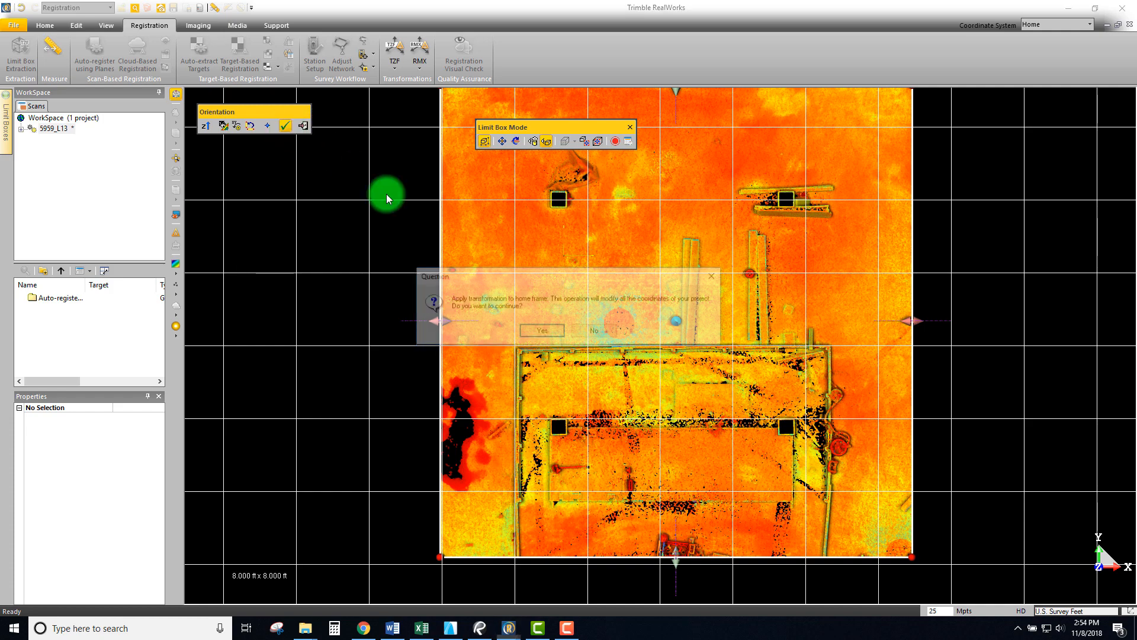
left_click(541, 330)
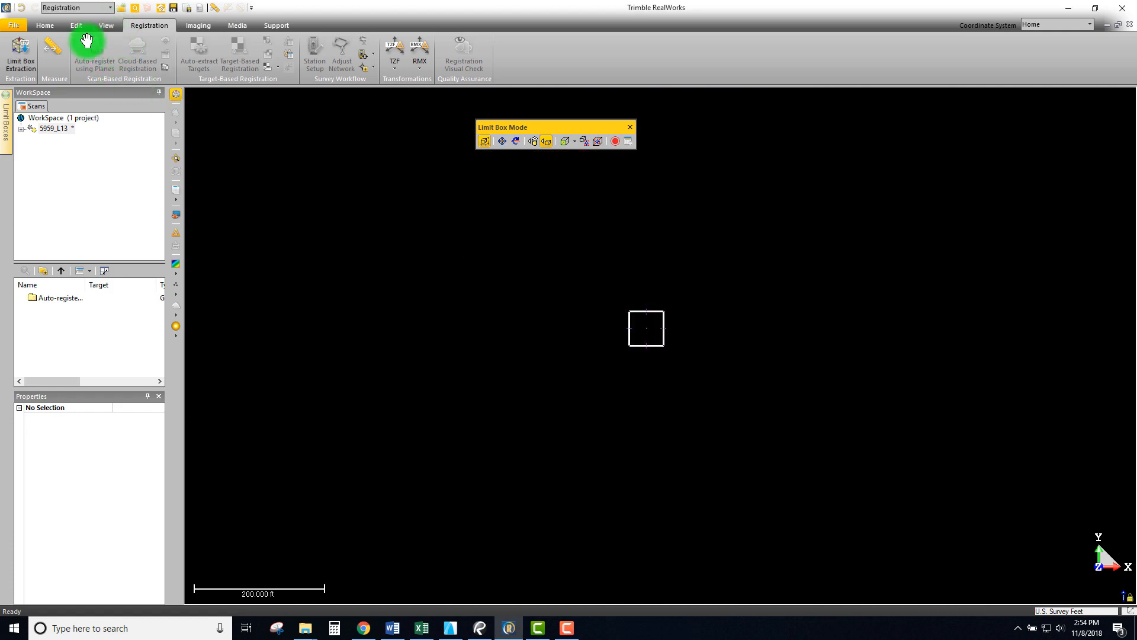
left_click(105, 25)
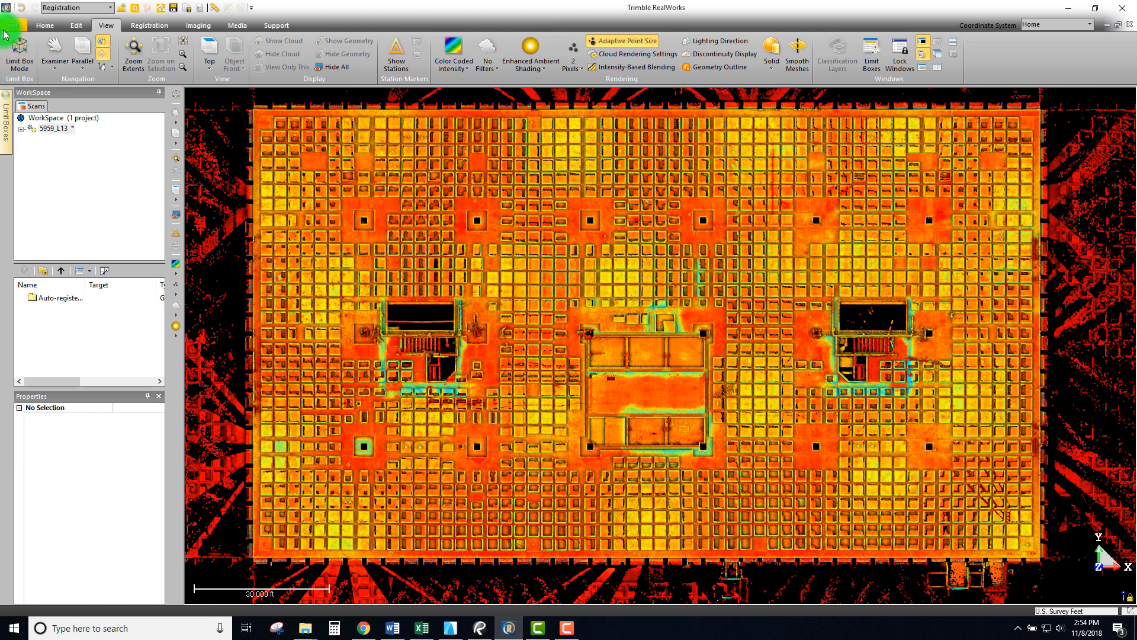
- Save the project from the File menu, then change the working mode to Production
left_click(13, 25)
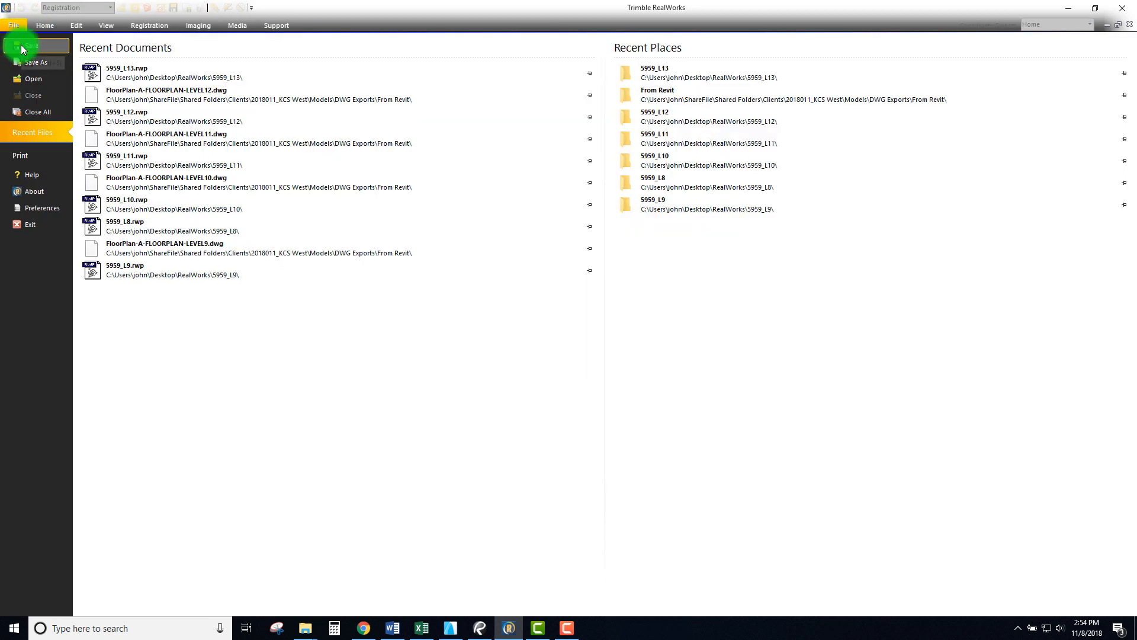
left_click(125, 73)
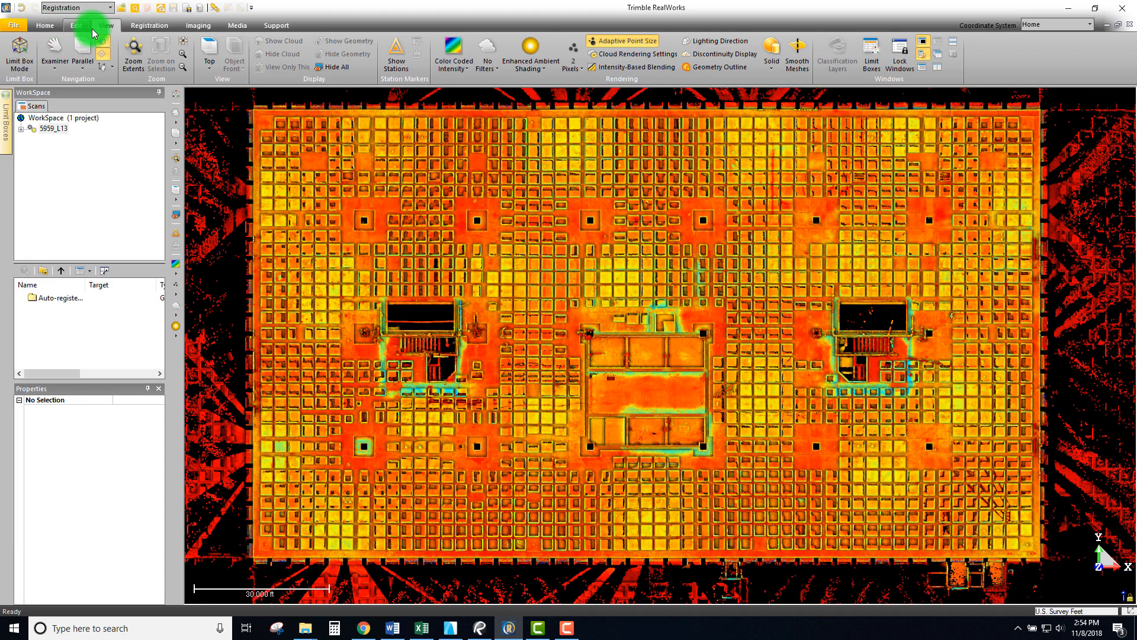
left_click(72, 7)
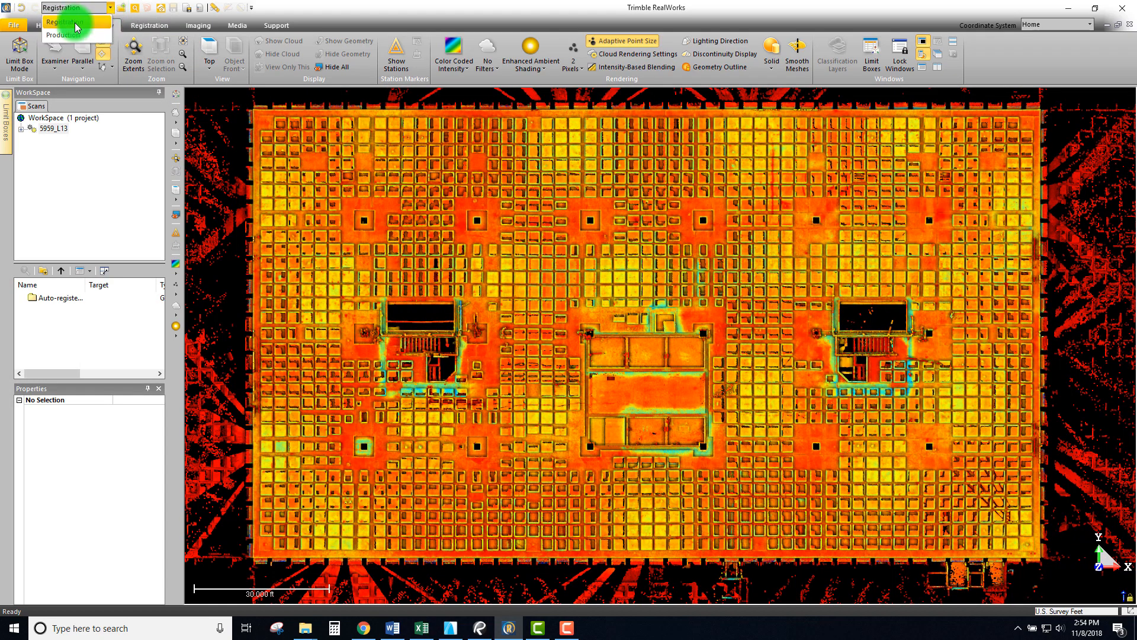
left_click(64, 35)
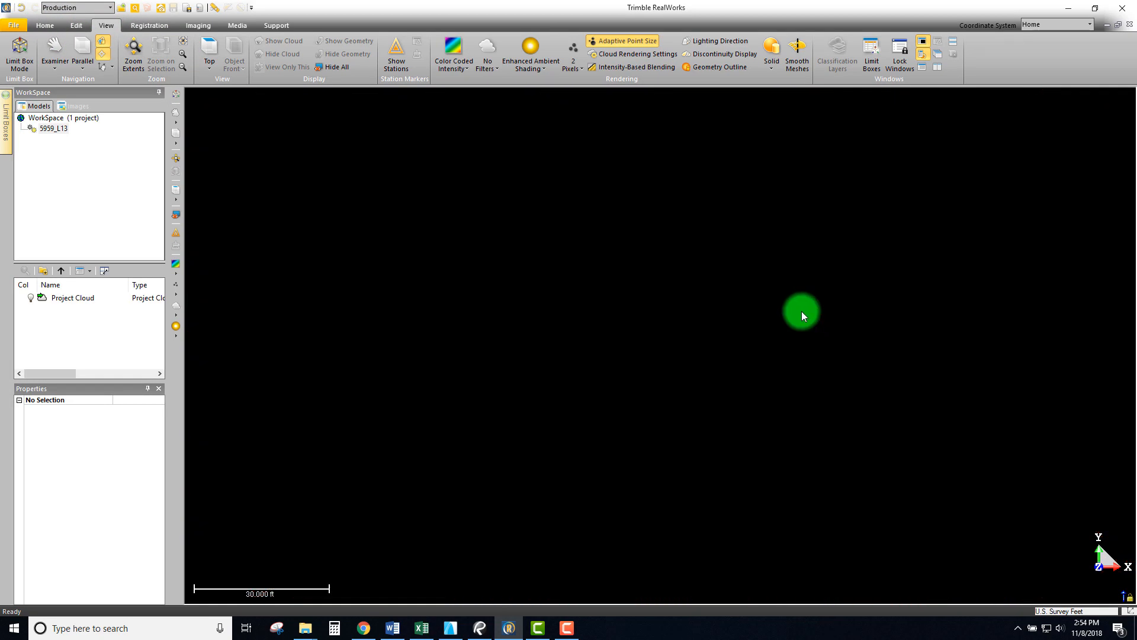